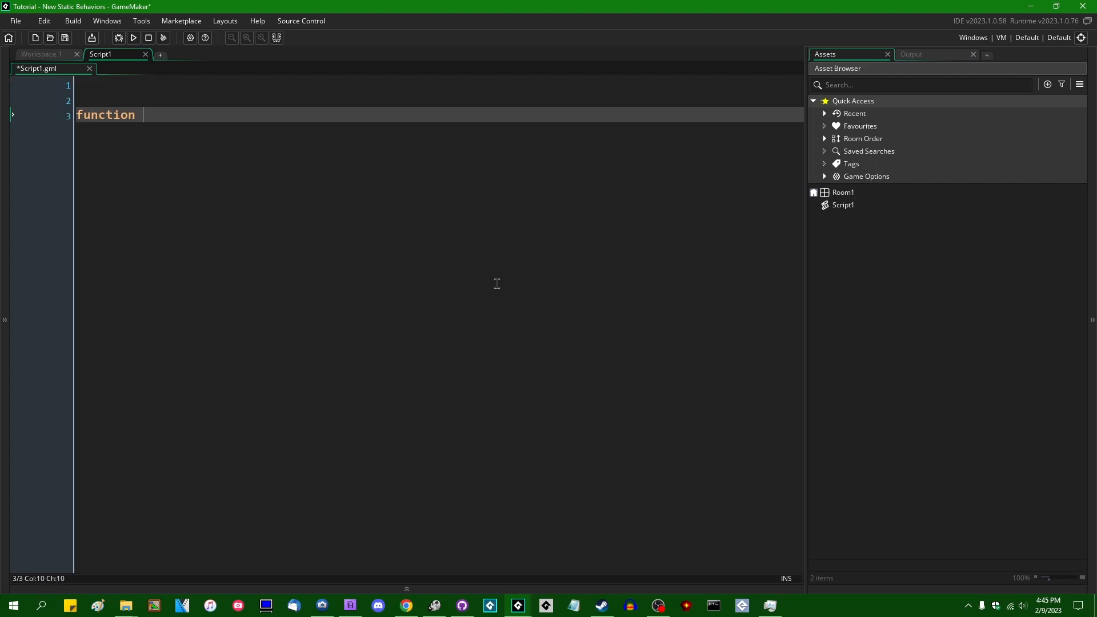
Step: Define some_function with a static call_count that is incremented on each call
text(some_function)
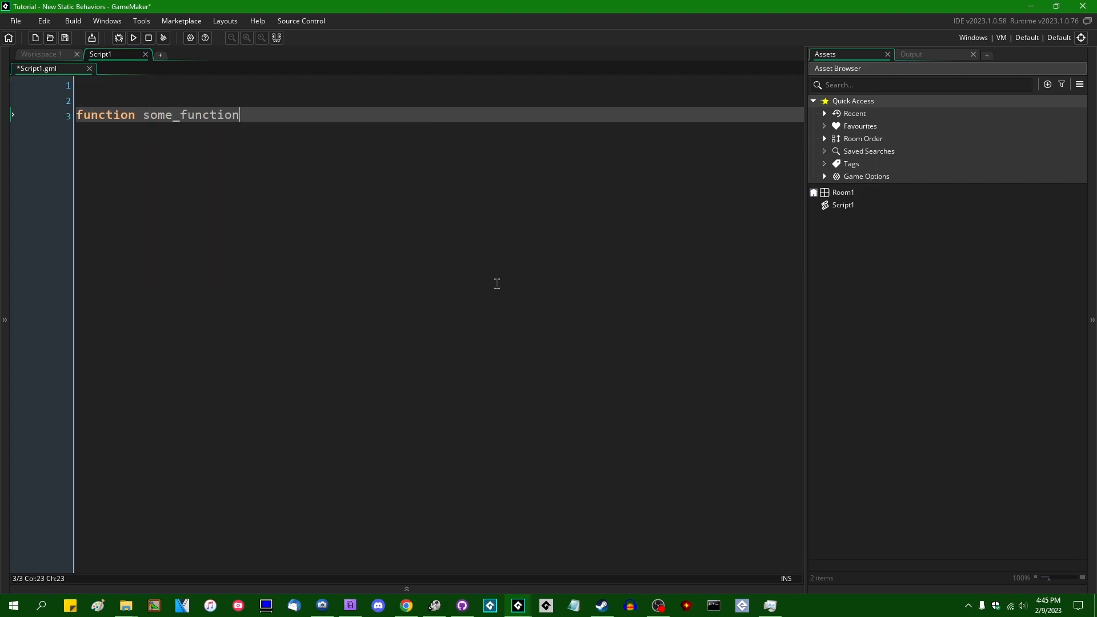
text(() {)
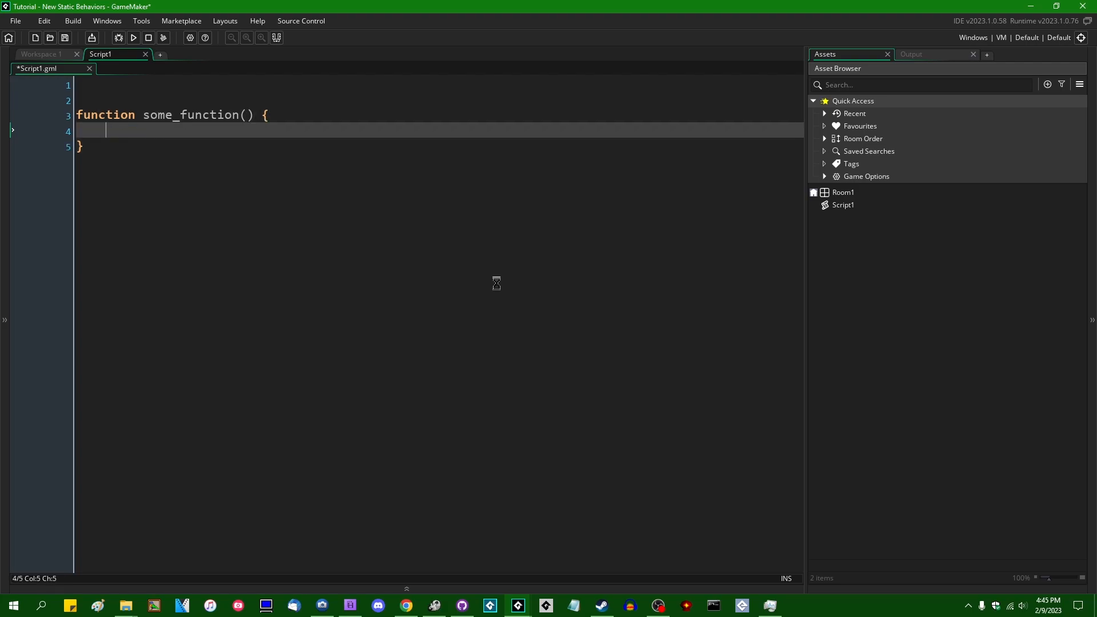
key(Ctrl+S)
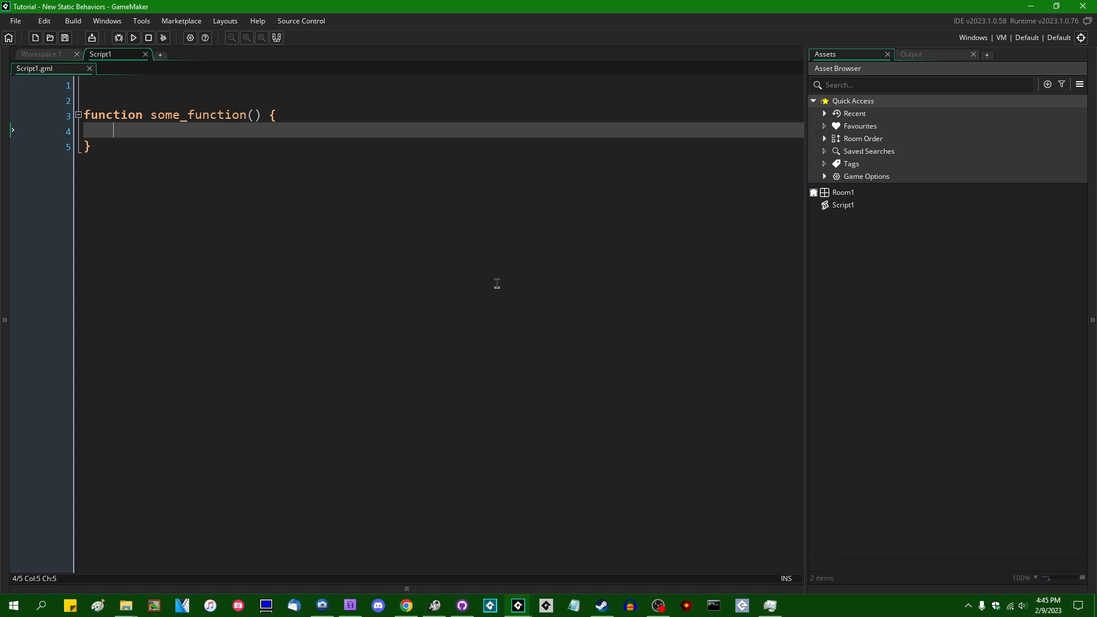
text(static call_count = 0;)
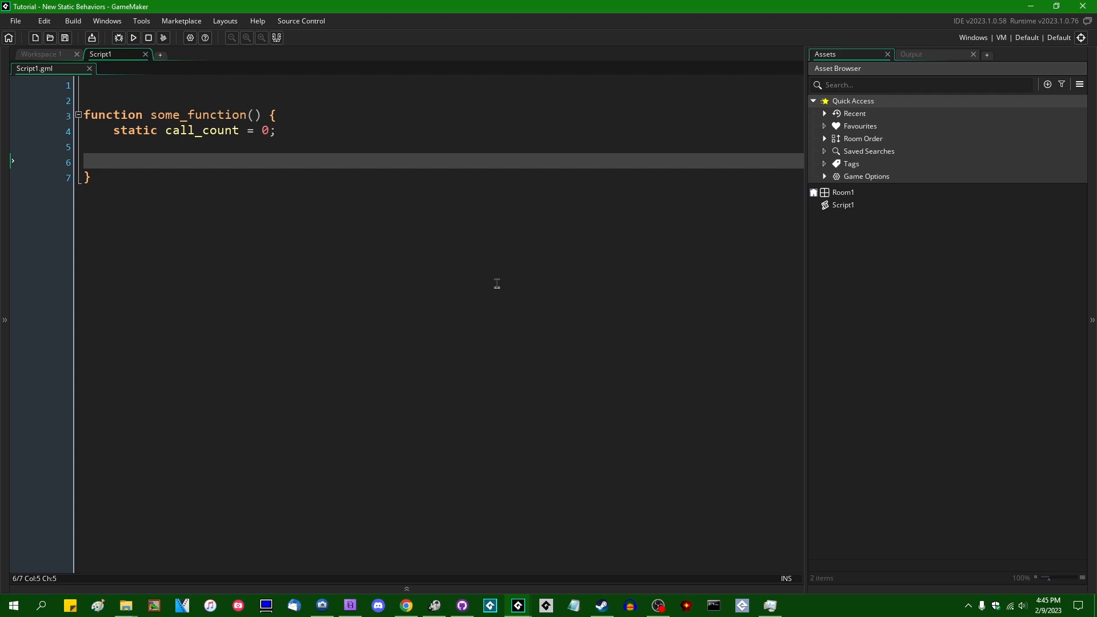
text(call)
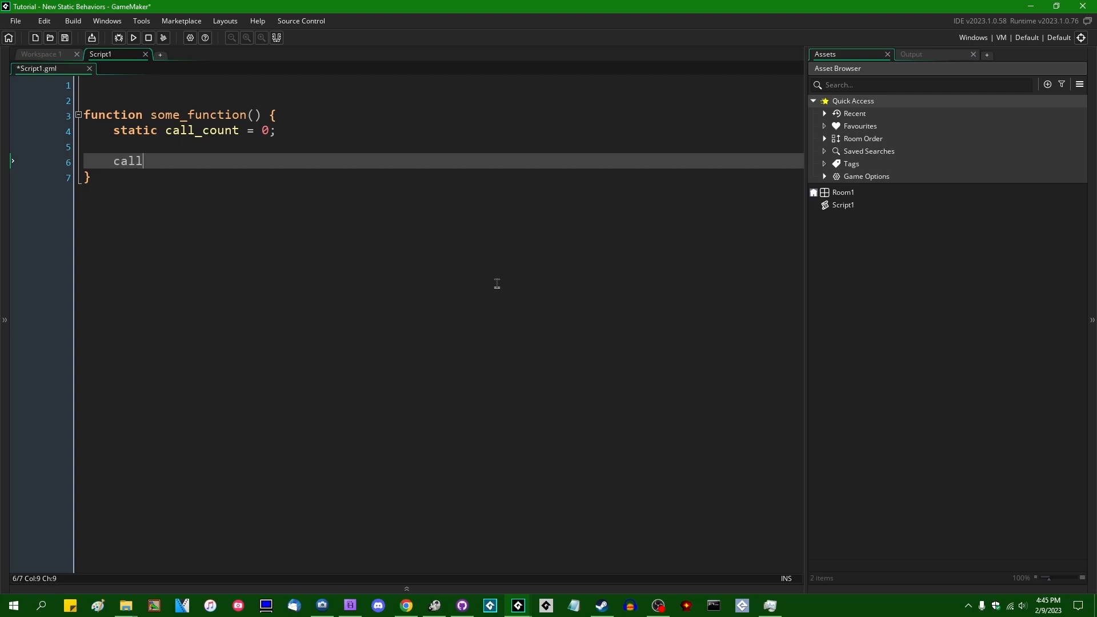
text(_count++;)
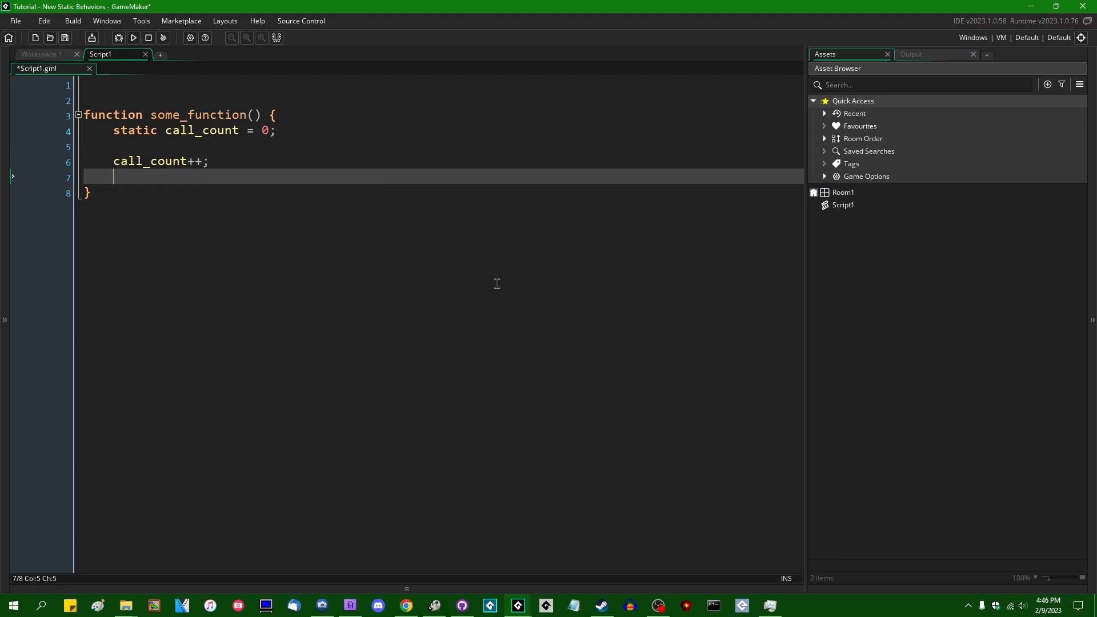
Step: Add a show_debug_message reporting how many times the function has been called, then call some_function
text(show_debug_message("T)
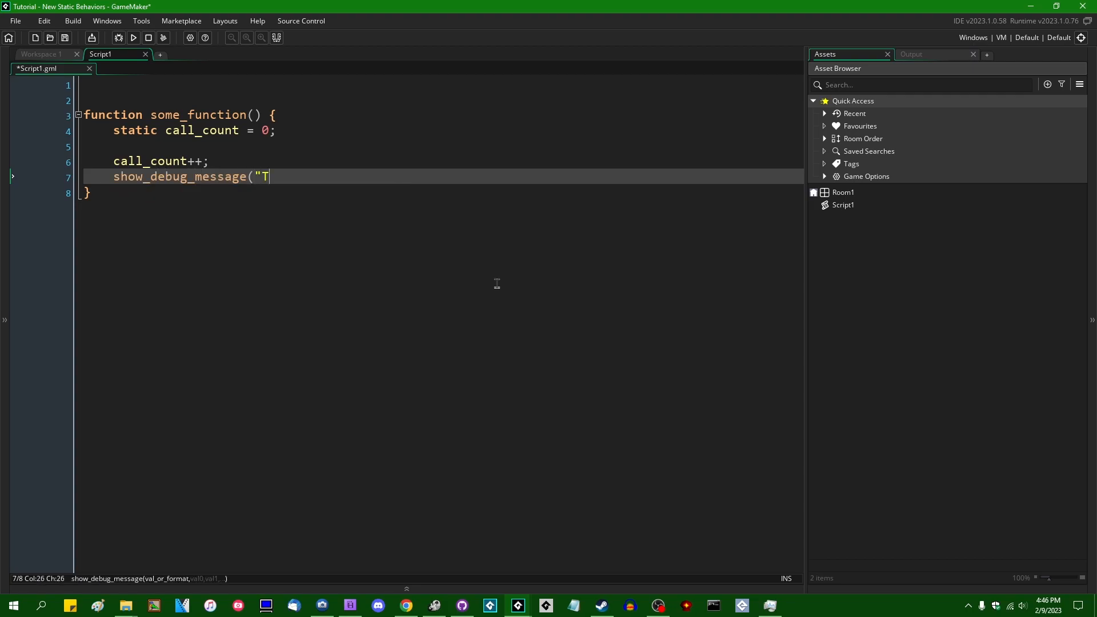
text(imes this function has)
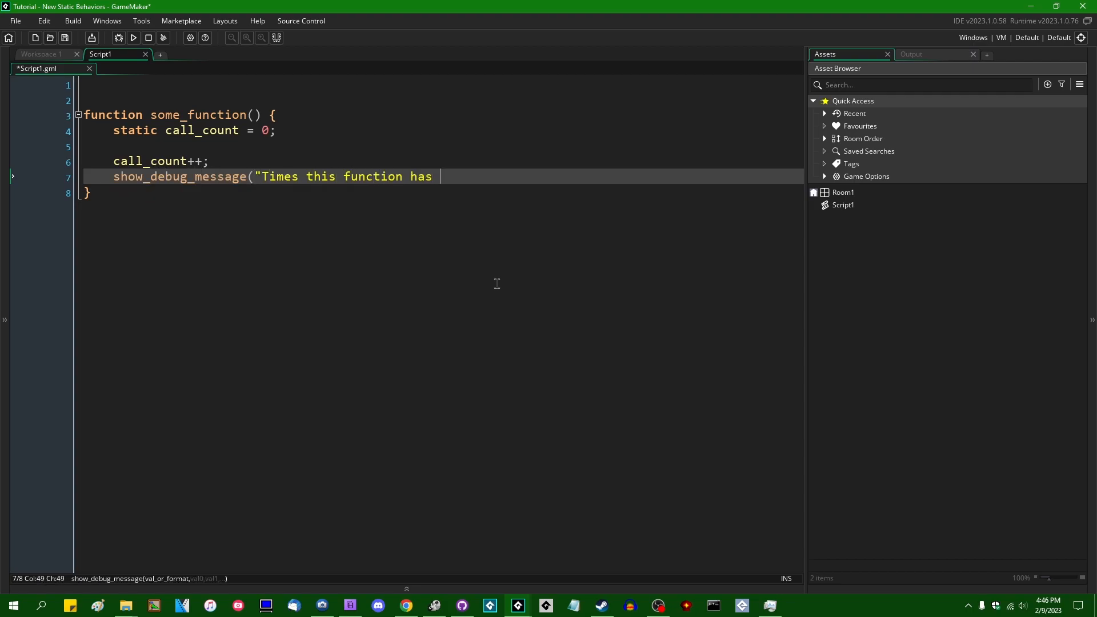
text(been called: {0)
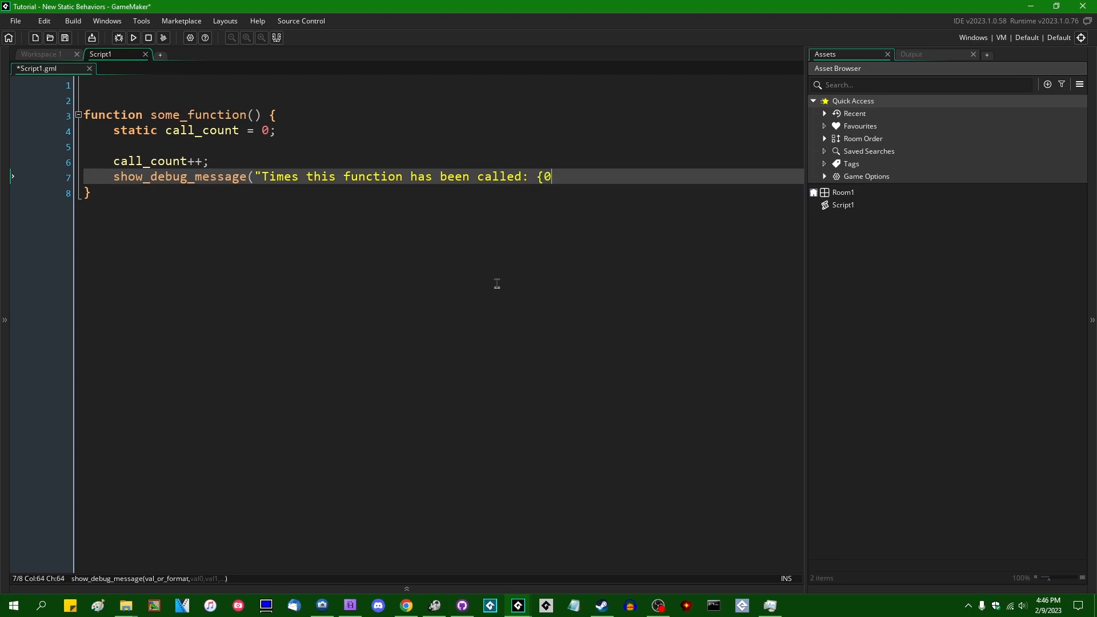
text(},)
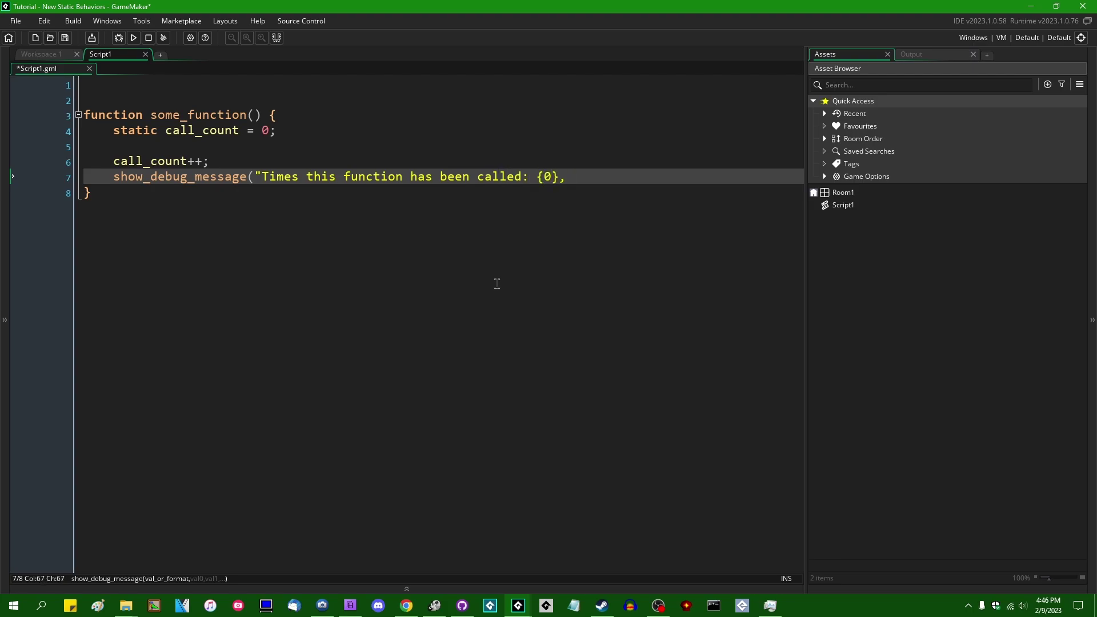
text(" call_count);)
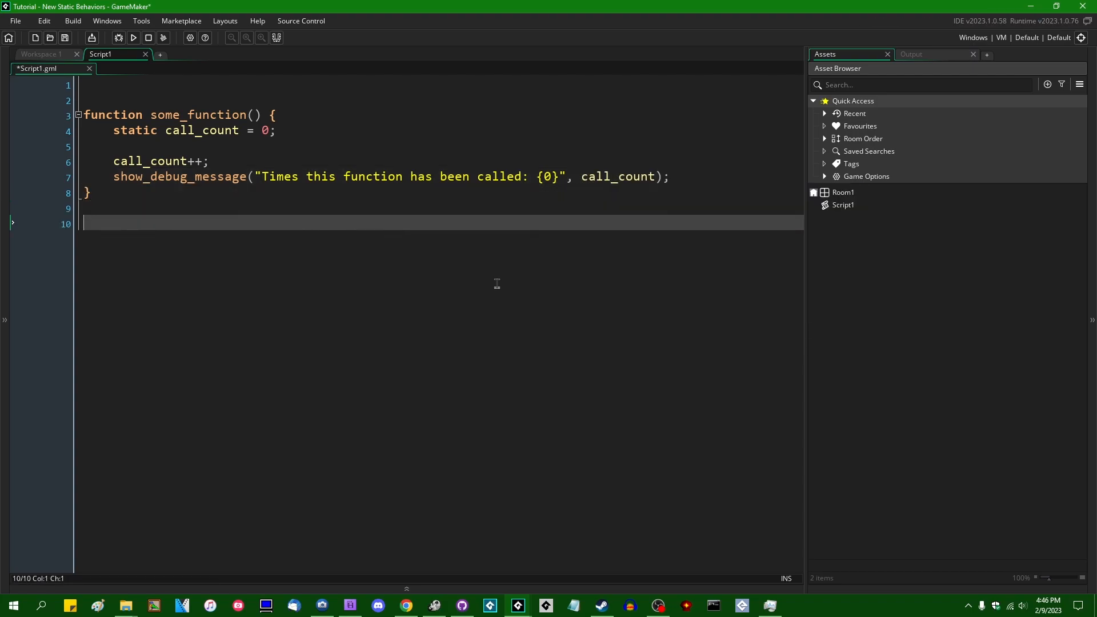
text(some_function();)
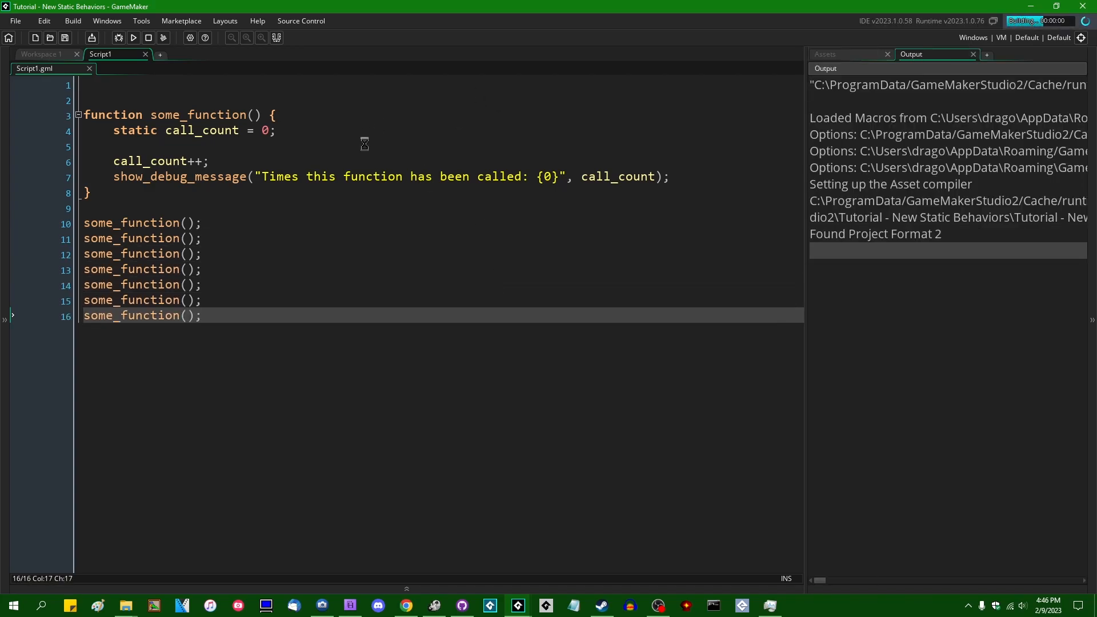
Step: Add game_end(); after the seven calls so the run prints counts 1 through 7
click(134, 38)
text(gam)
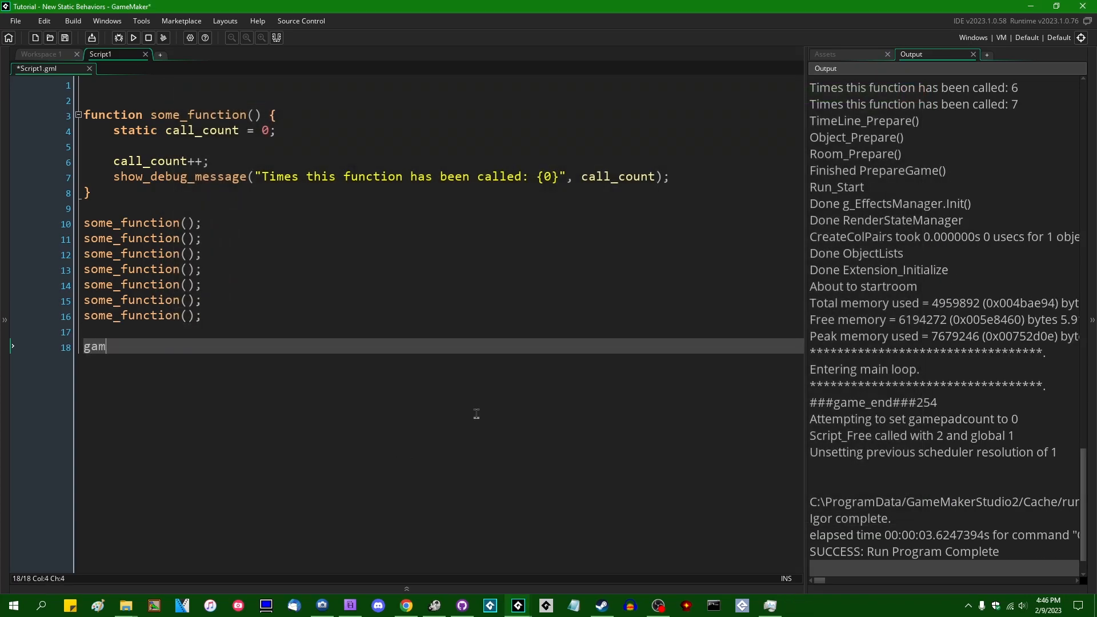
text(e_end();)
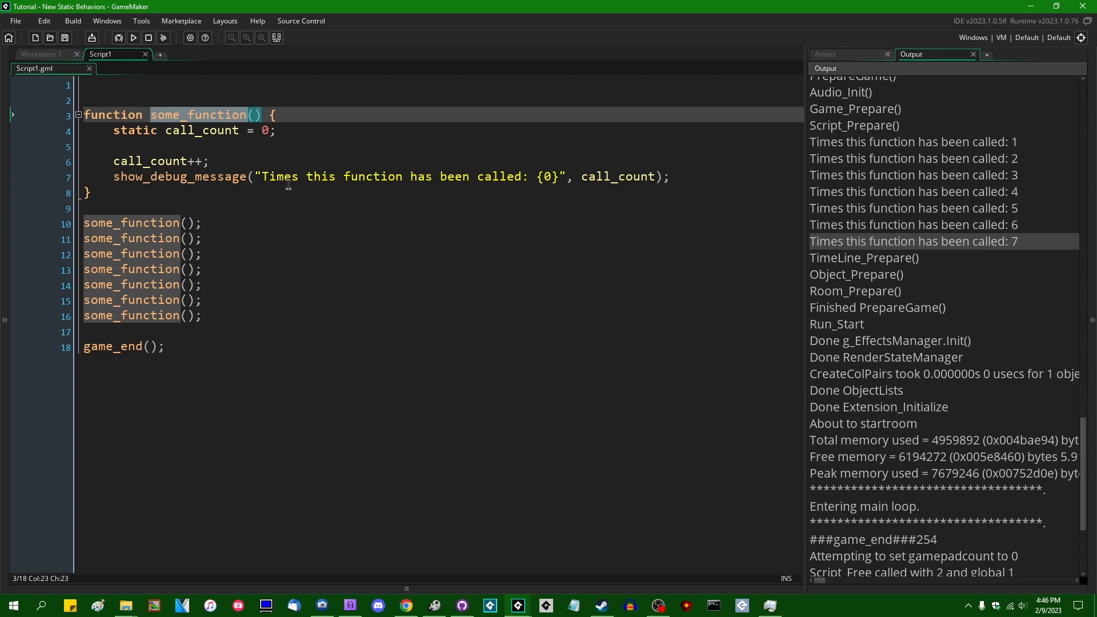
mouse_move(299, 246)
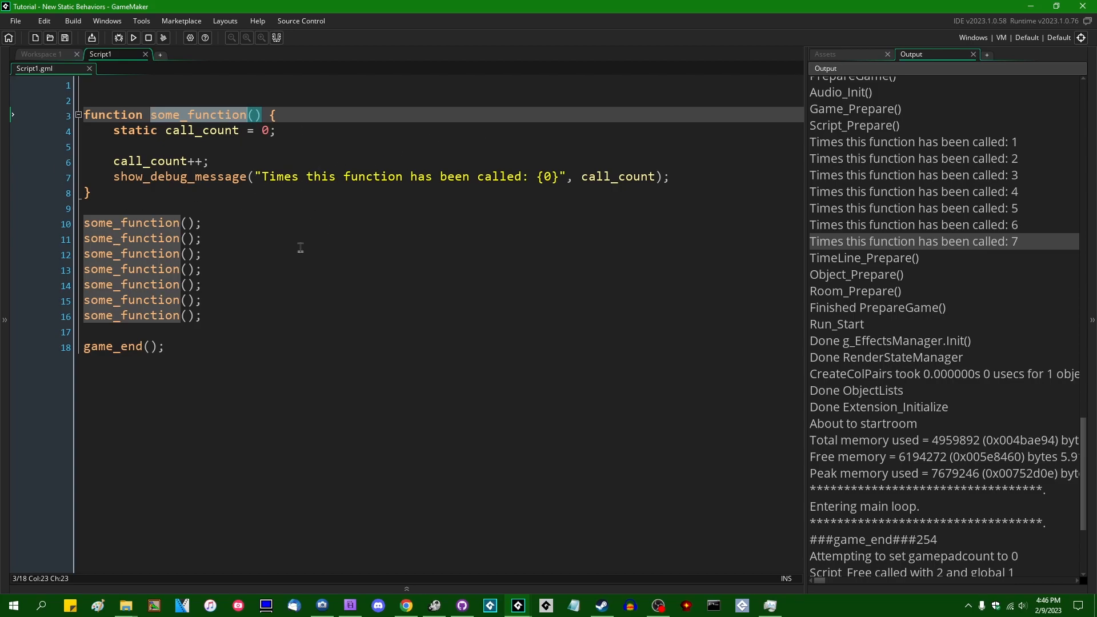
mouse_move(251, 246)
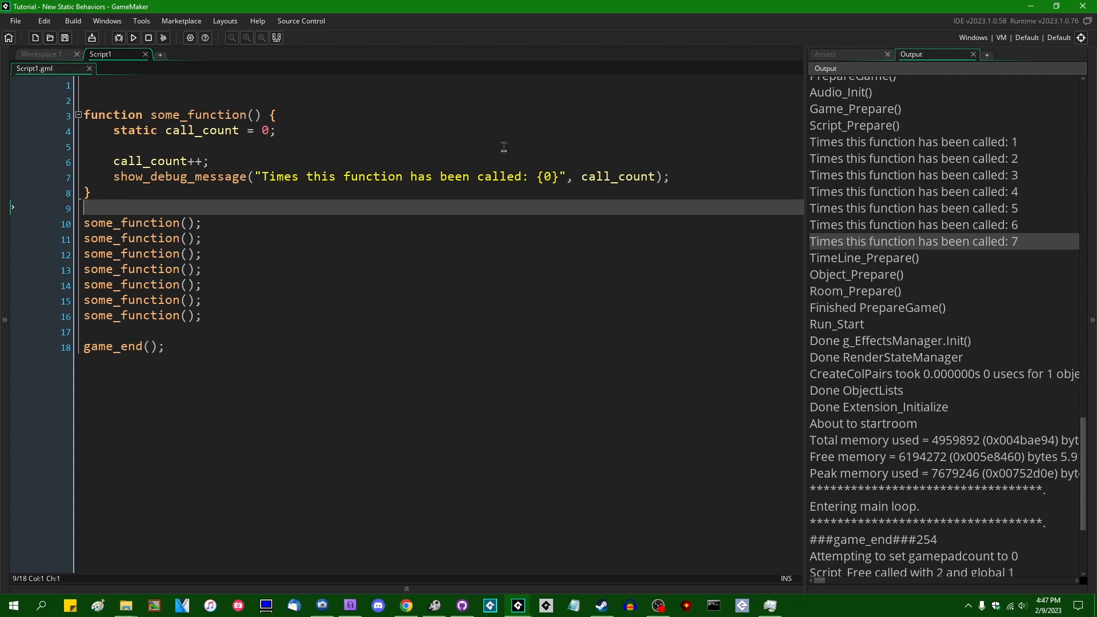
mouse_move(377, 210)
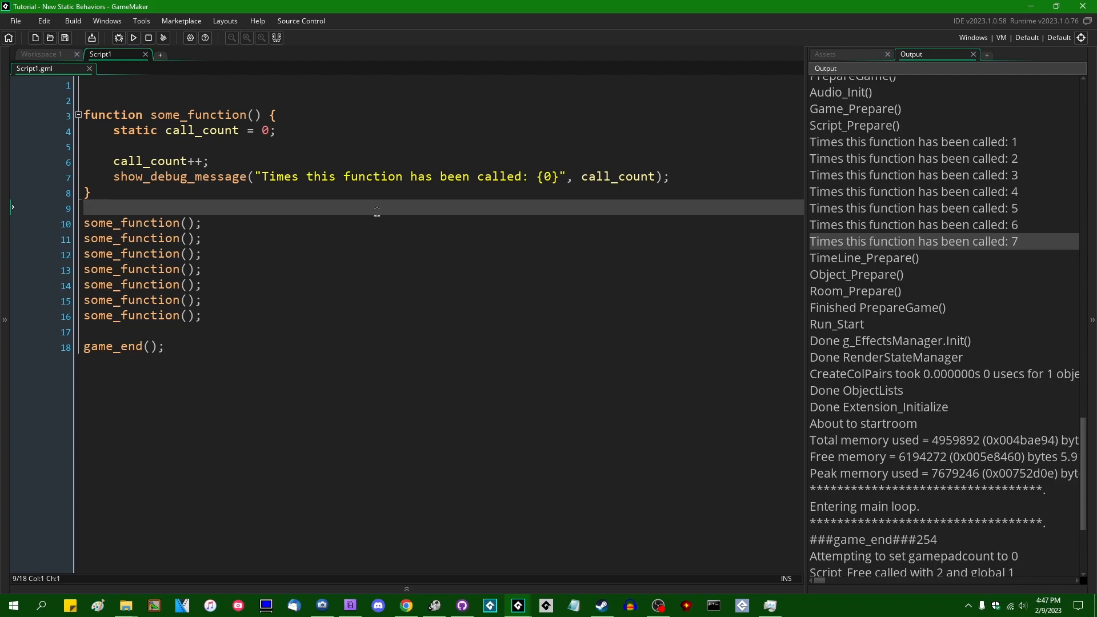
Step: Insert show_message(some_function().call_count) on a new line 13 after the third call
click(206, 254)
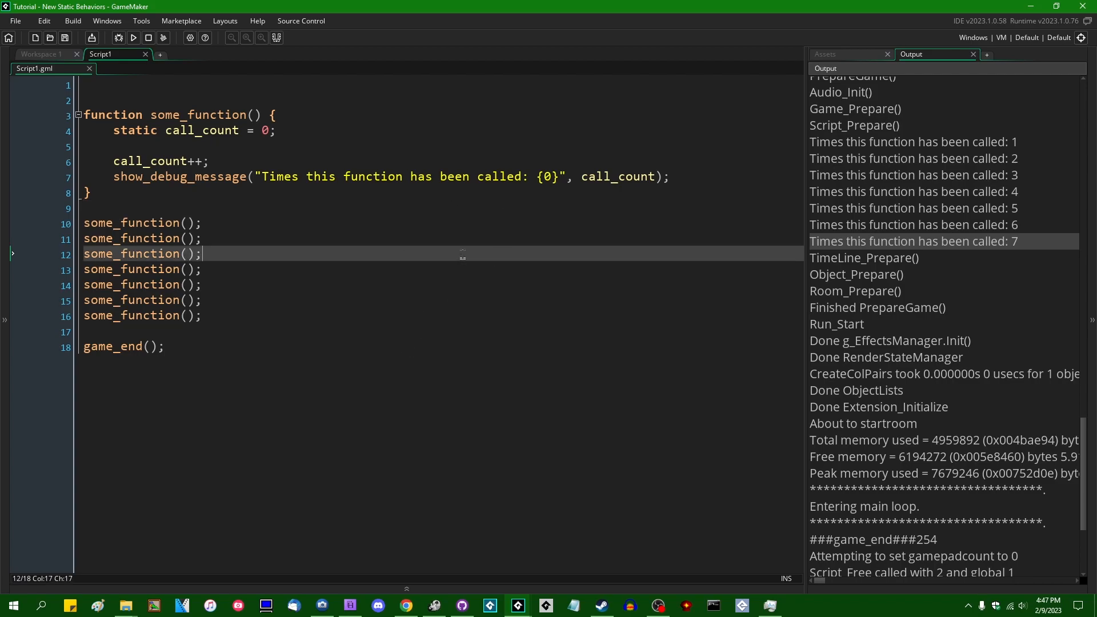
key(Enter)
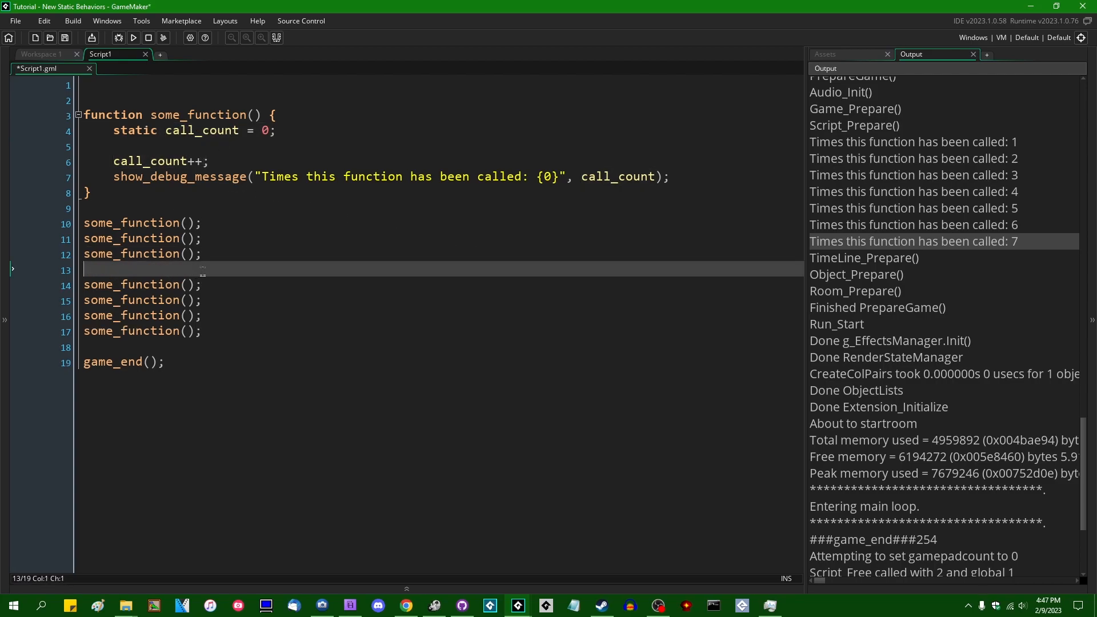
click(196, 176)
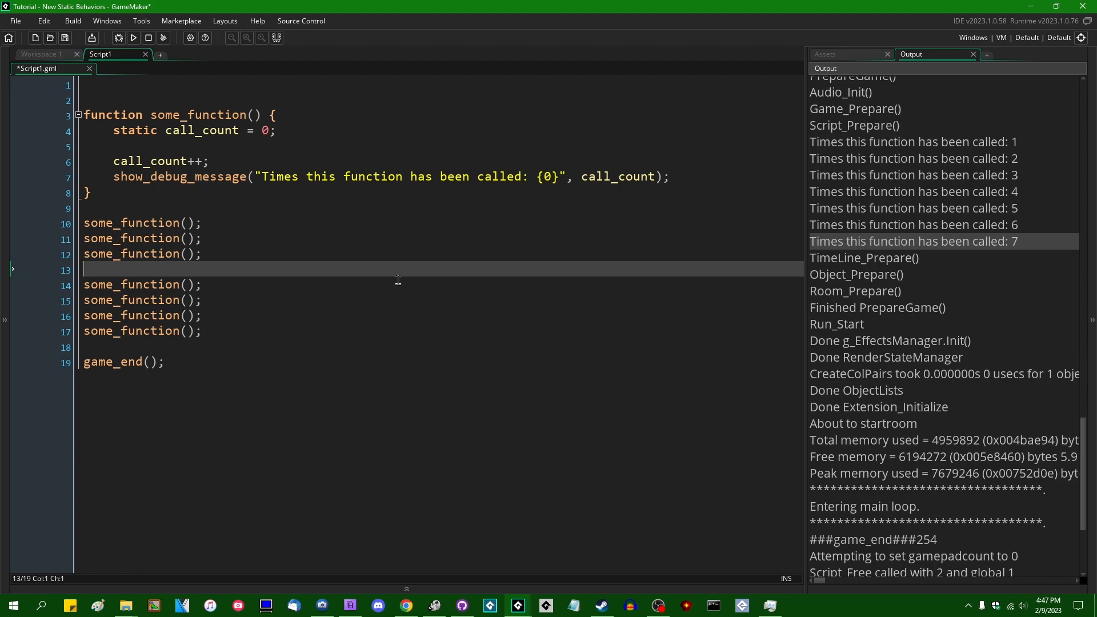
text(show_message()
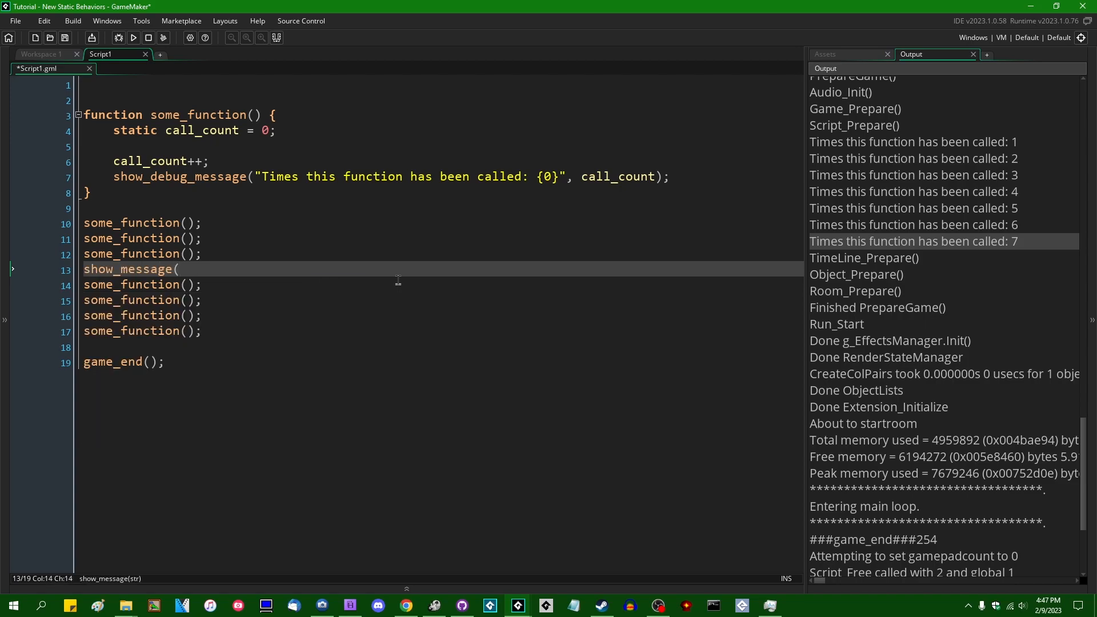
text(some_function)
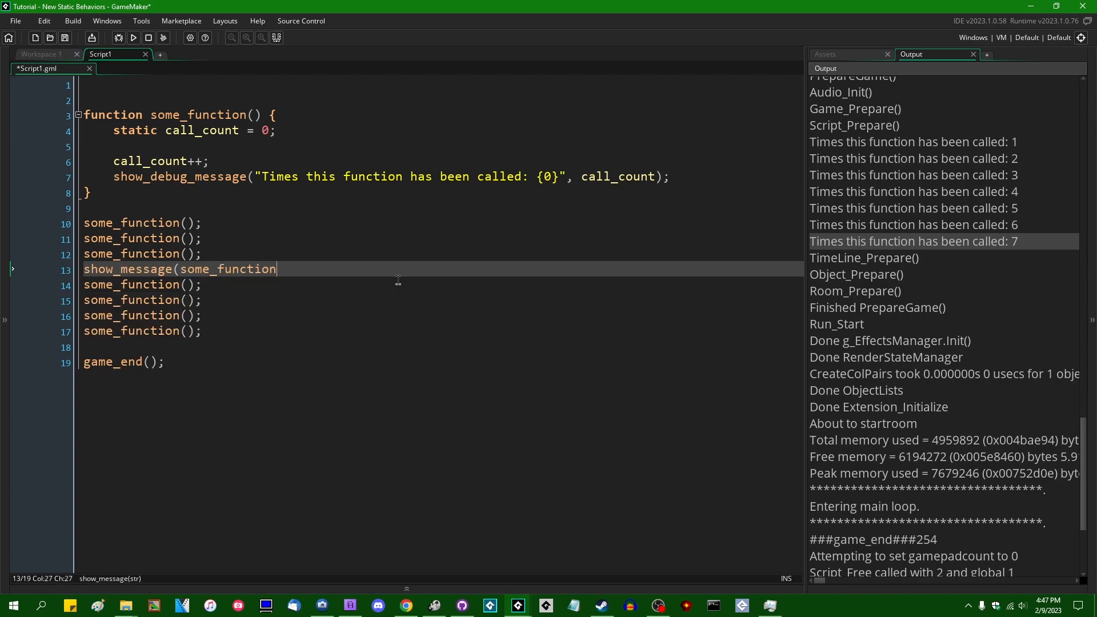
text(().call_count);)
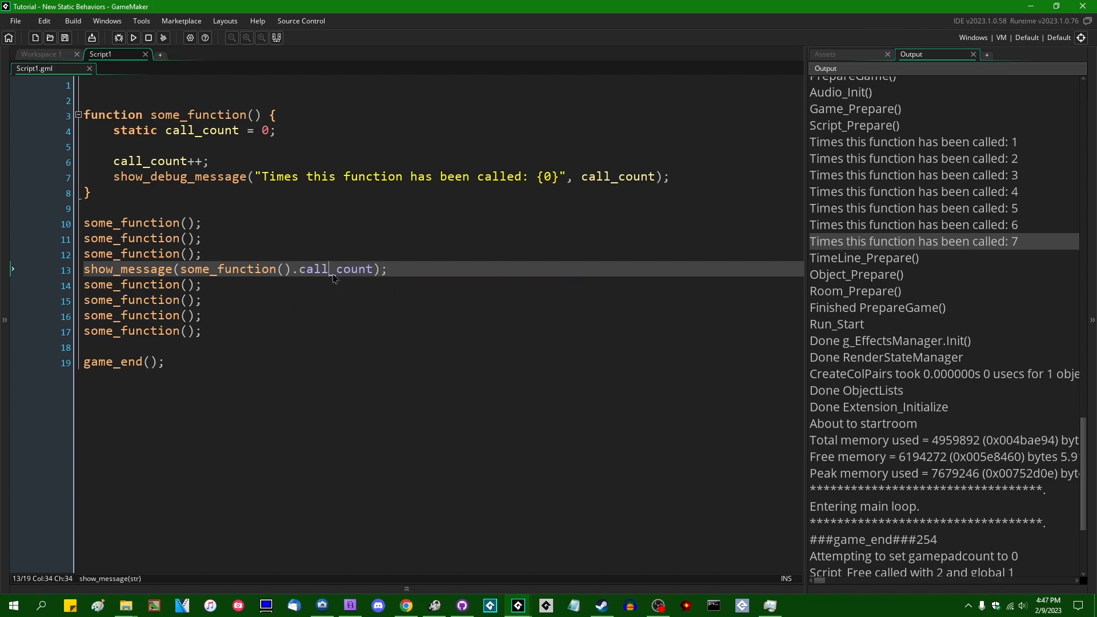
Step: Remove the call parentheses so line 13 reads some_function.call_count, and test it
double_click(336, 269)
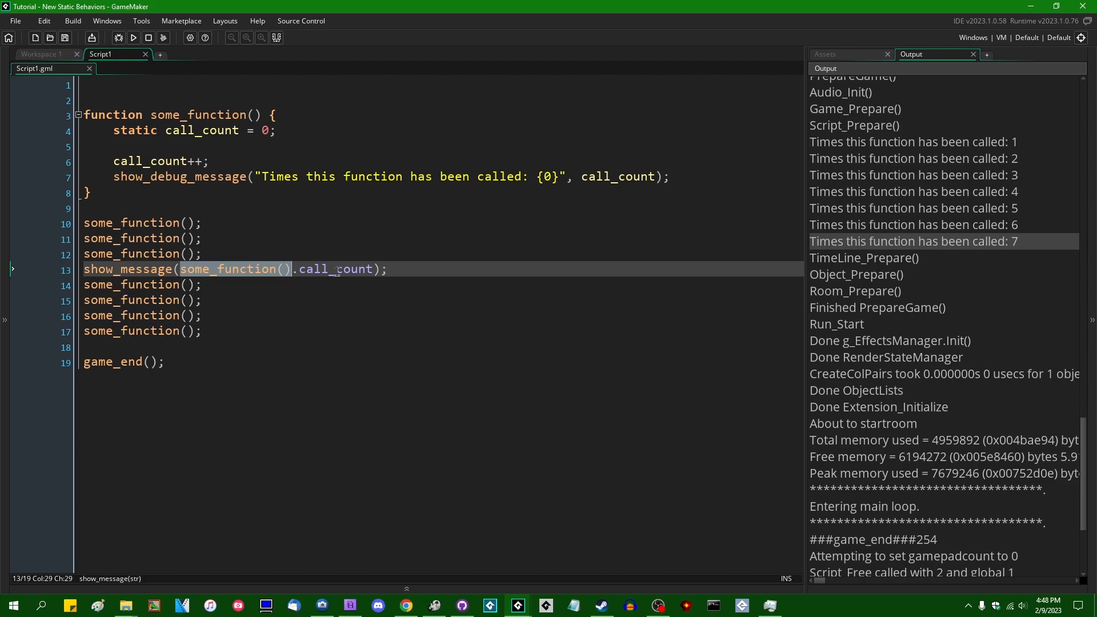
click(133, 38)
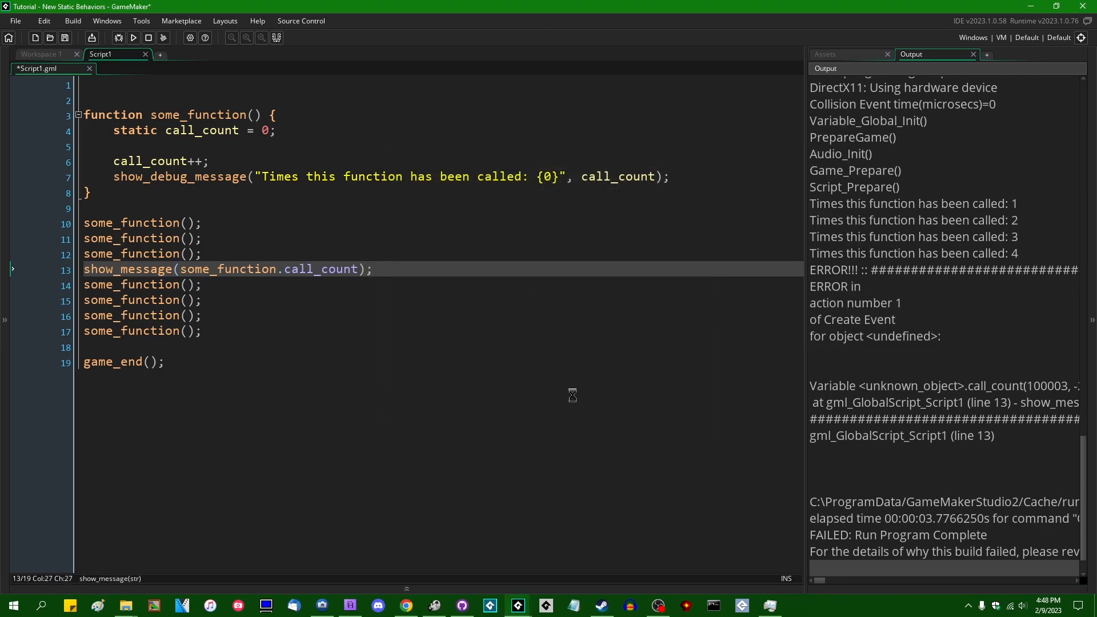
double_click(227, 269)
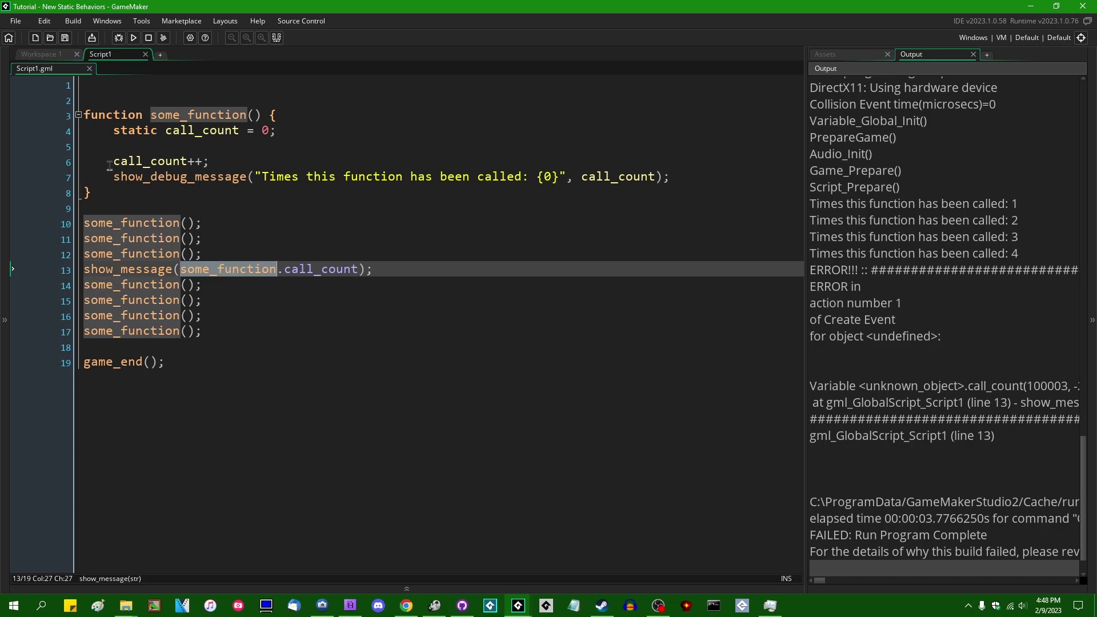
Step: Rerun the game and dismiss the message box showing the count 3 so the run completes
click(132, 38)
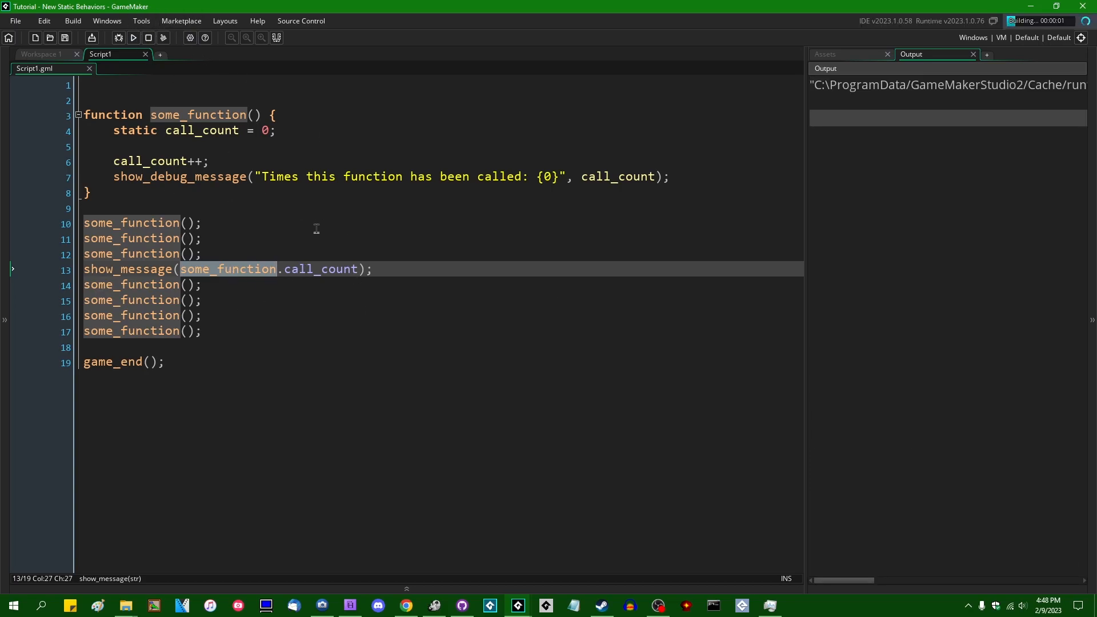
click(132, 38)
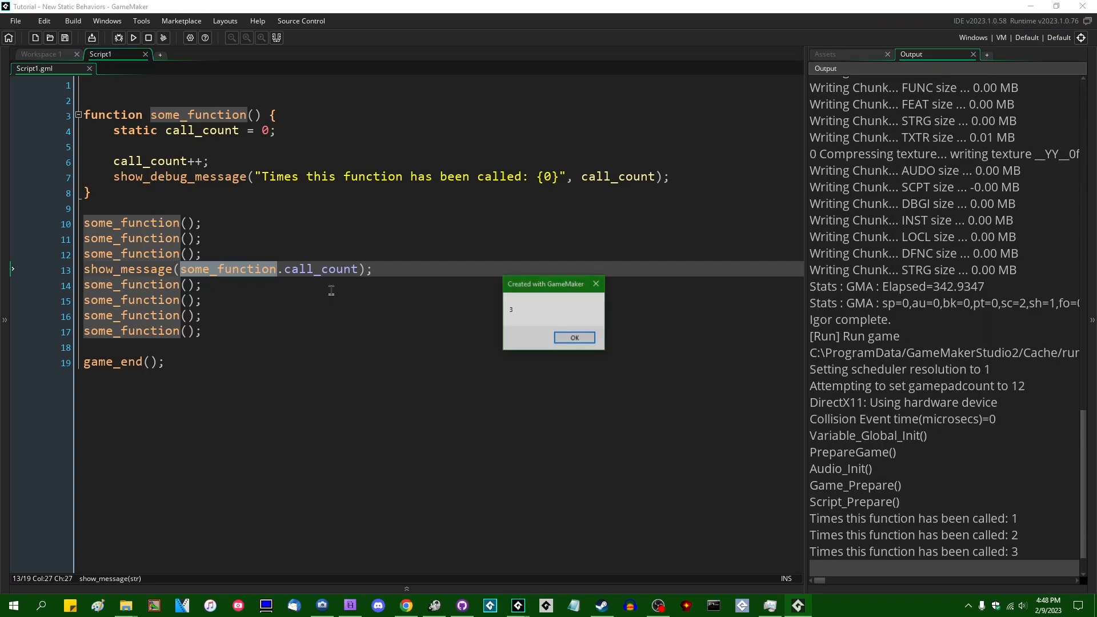
drag(553, 283, 328, 291)
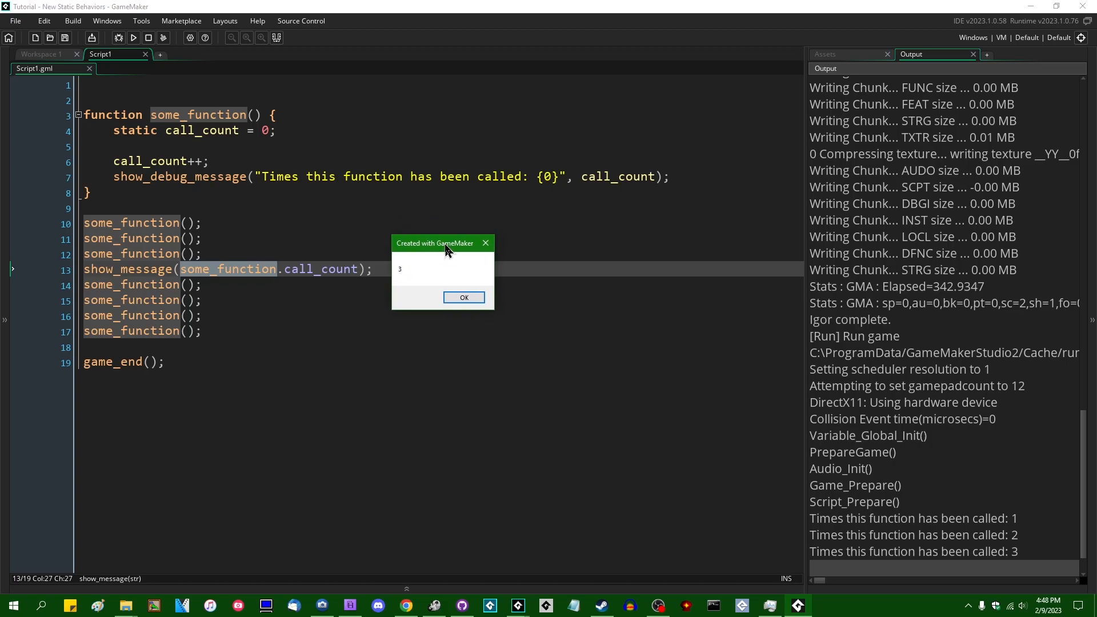
mouse_move(427, 286)
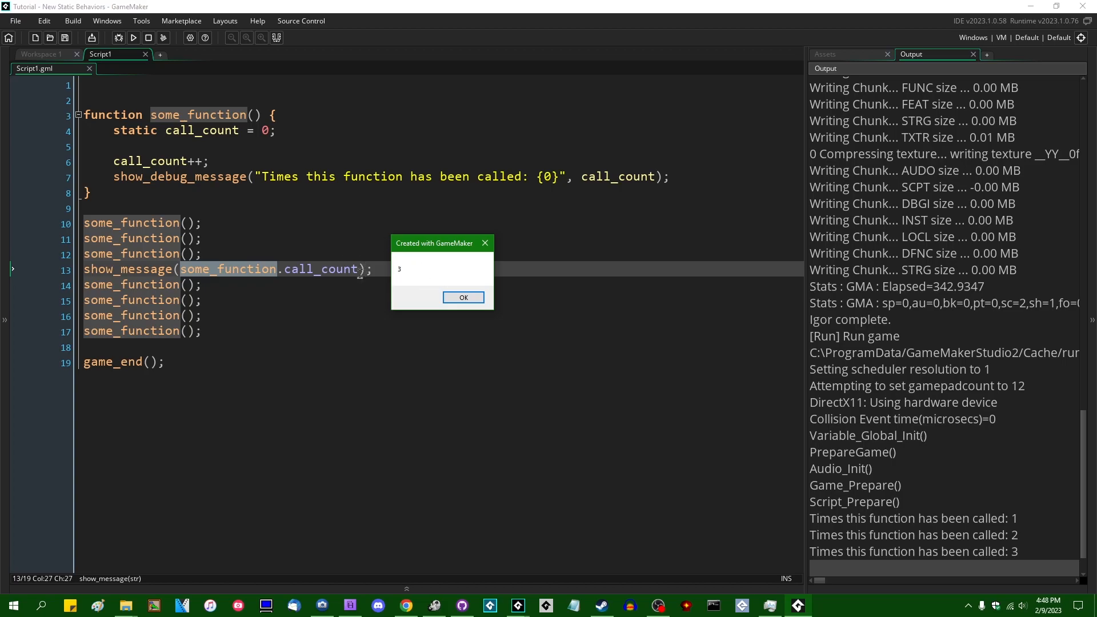
mouse_move(432, 259)
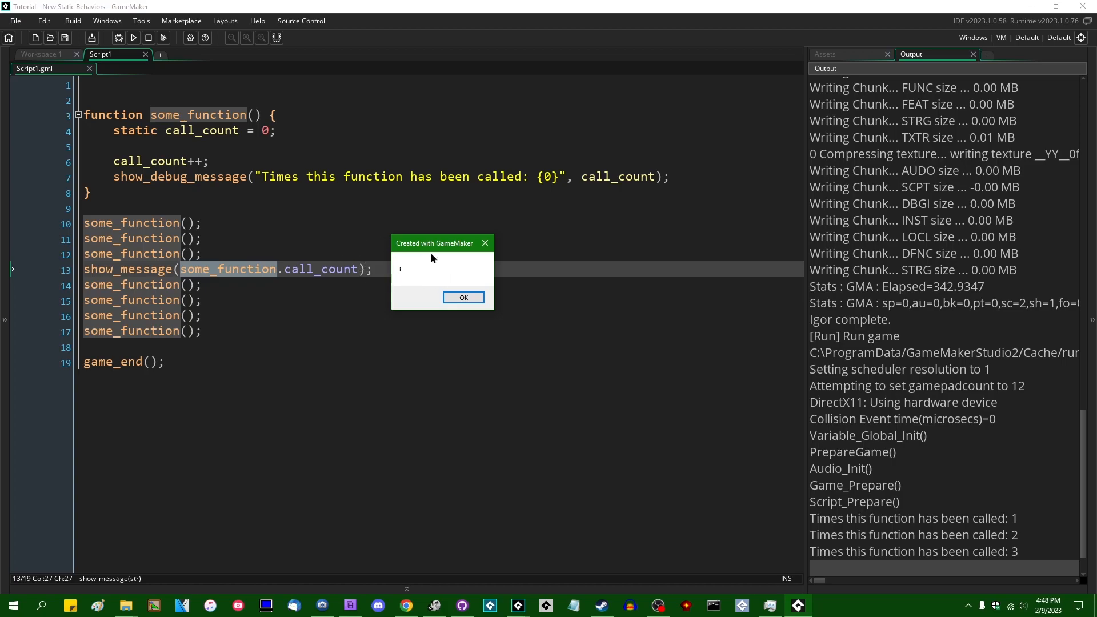
mouse_move(509, 304)
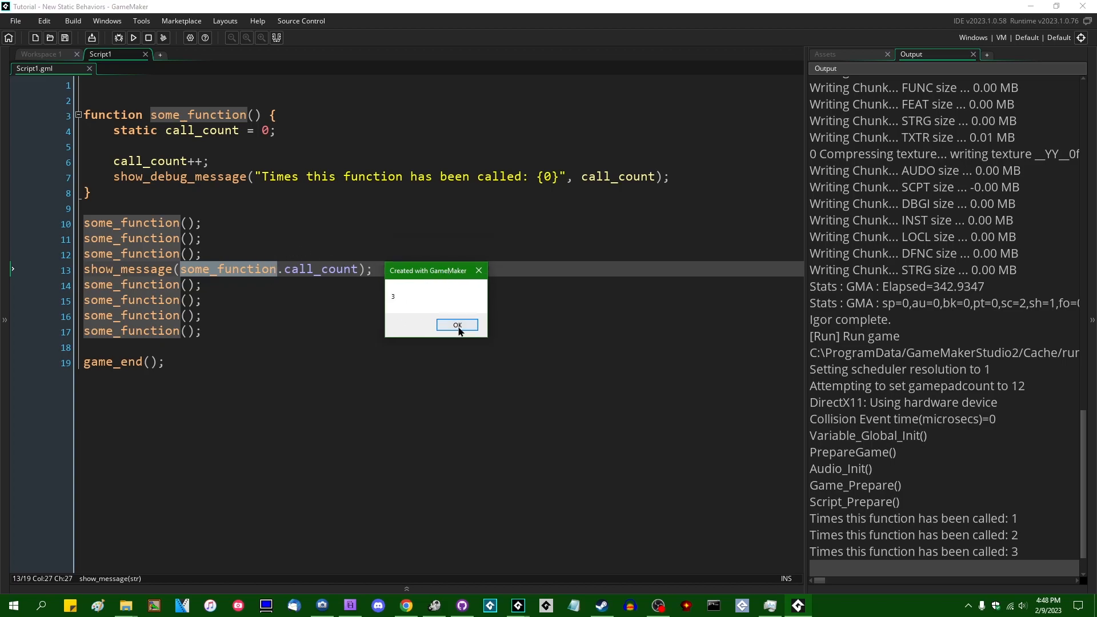
click(457, 325)
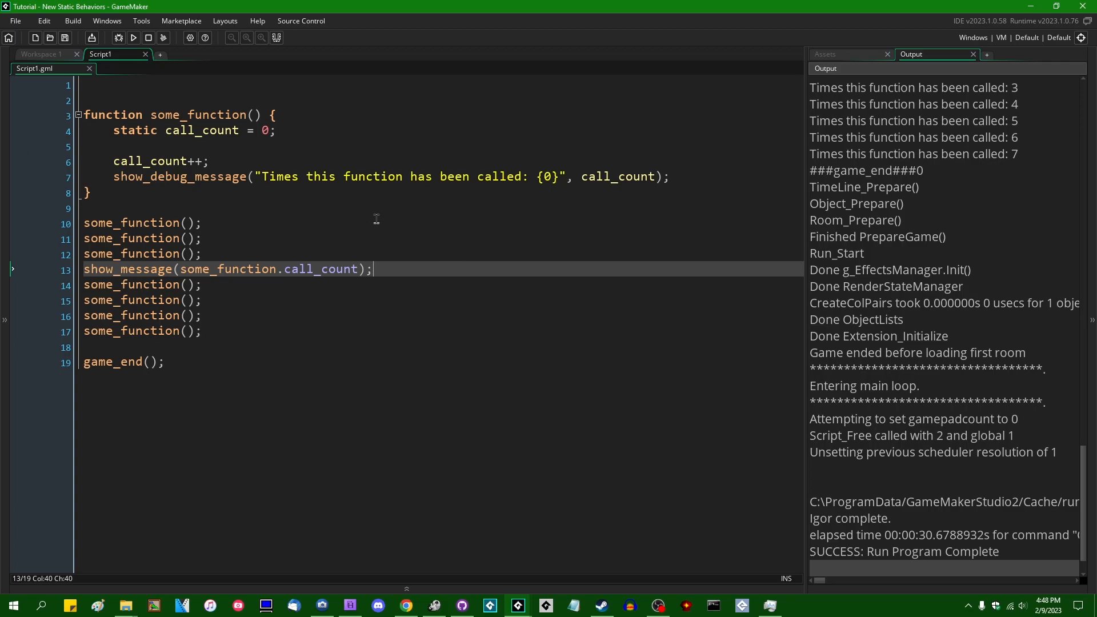
mouse_move(371, 226)
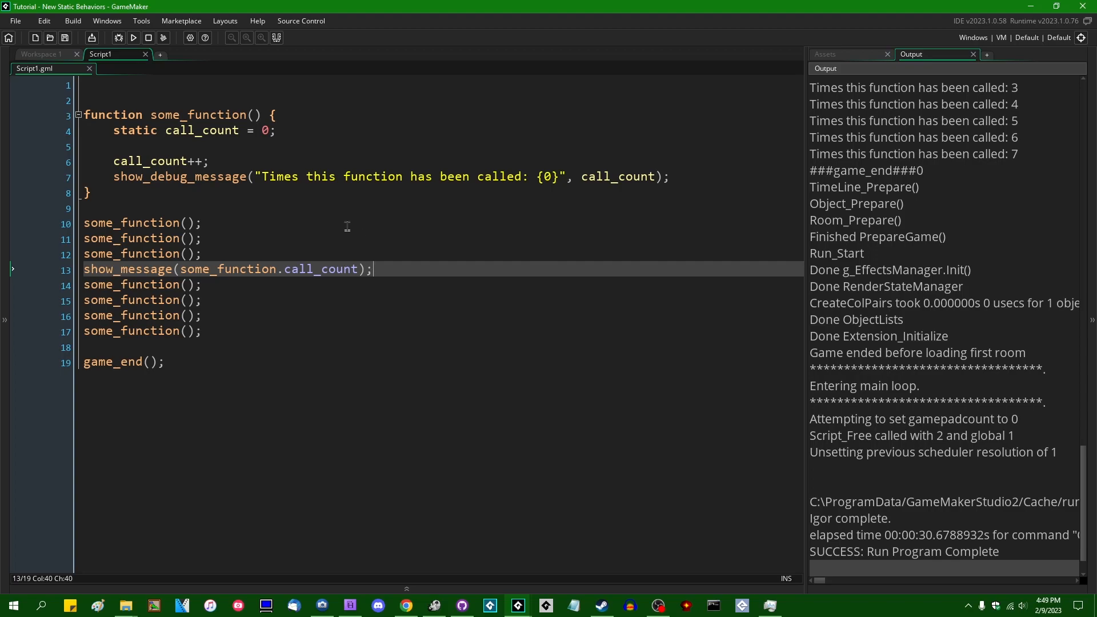
mouse_move(341, 229)
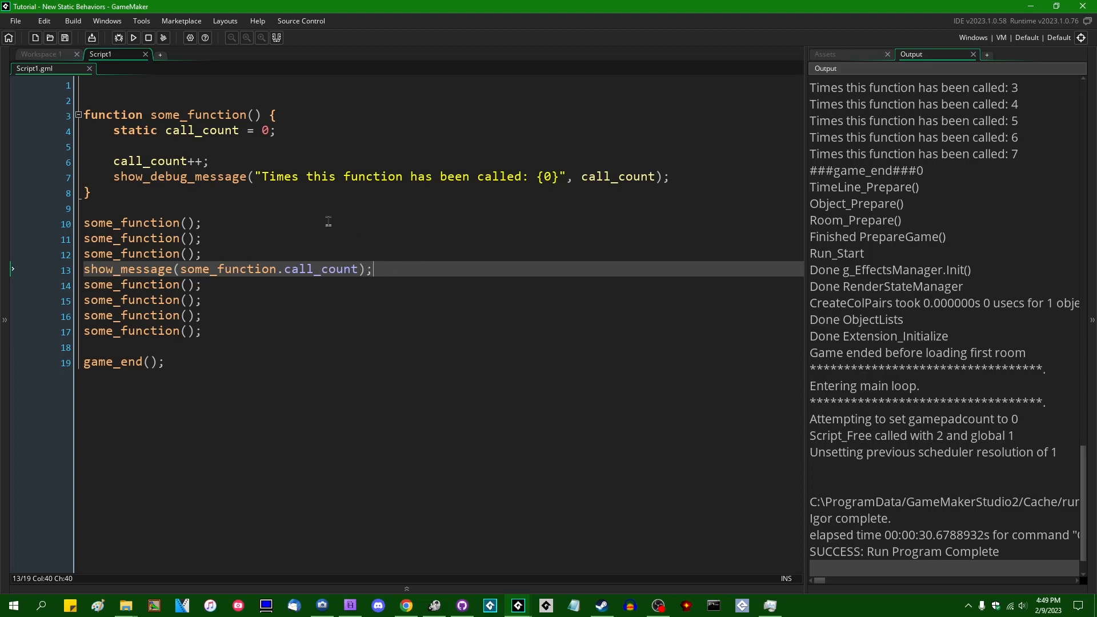
mouse_move(505, 254)
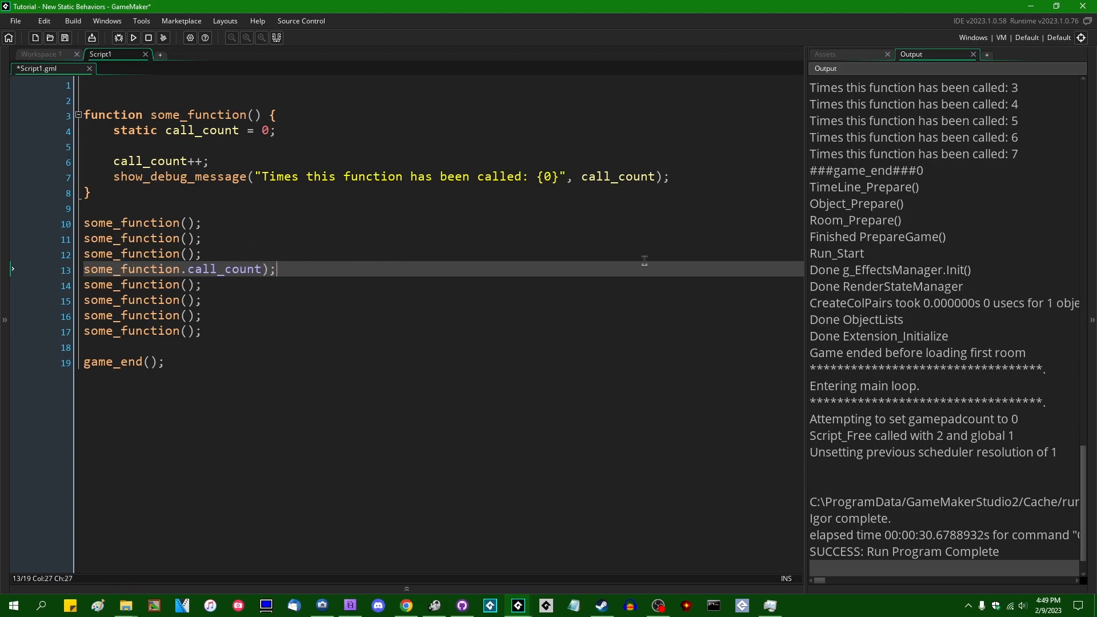
Step: Change line 13 to assign some_function.call_count = 0, run it, and abort the resulting code error
text(= 0;)
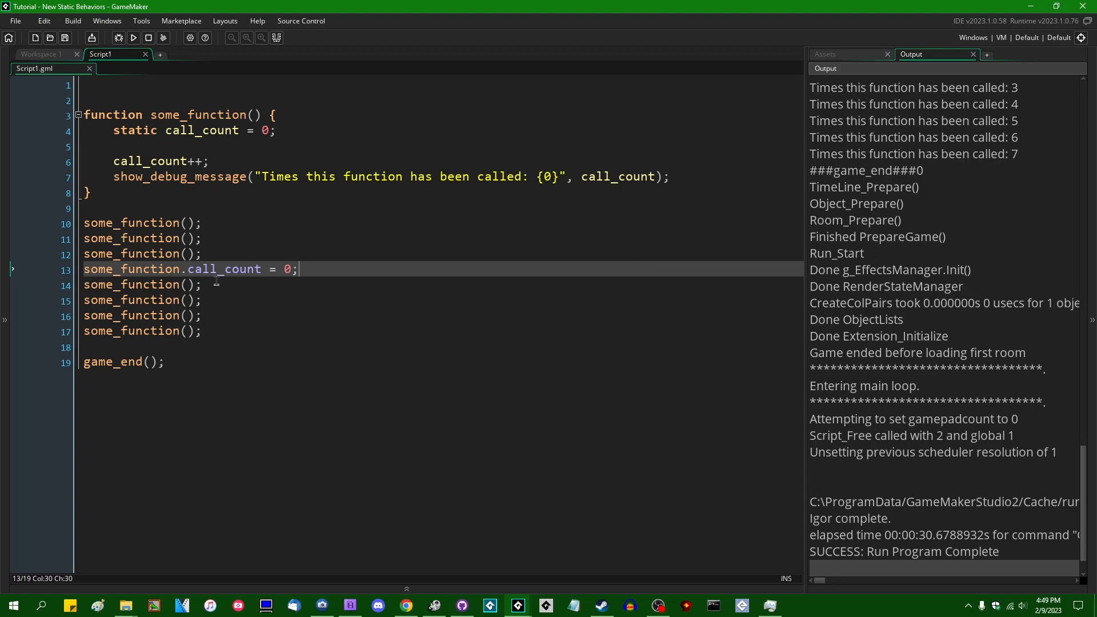
click(133, 38)
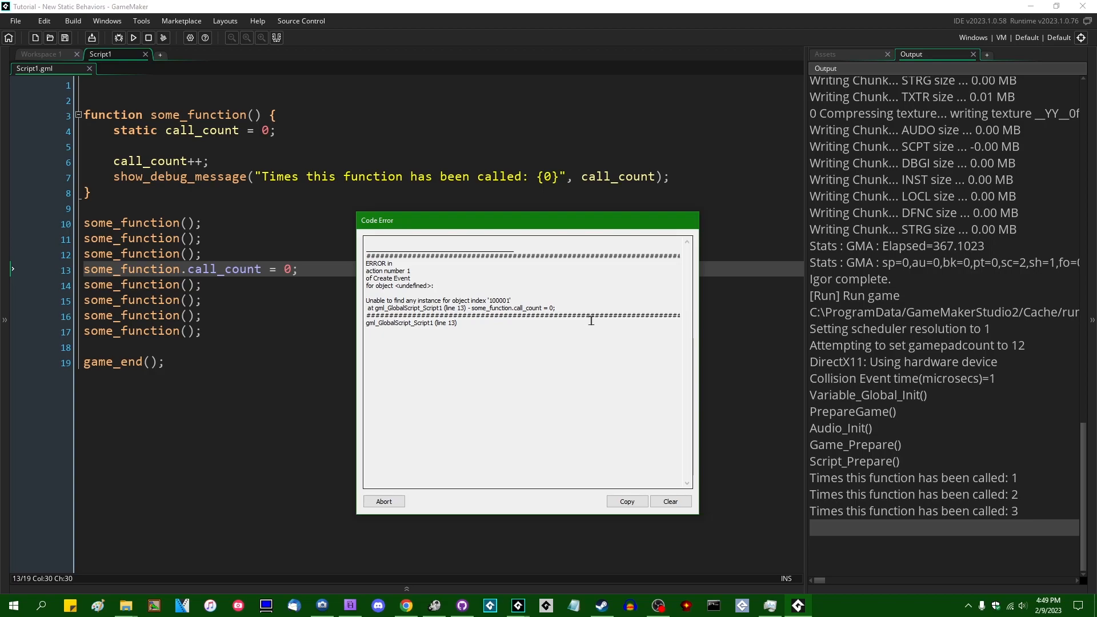
mouse_move(405, 296)
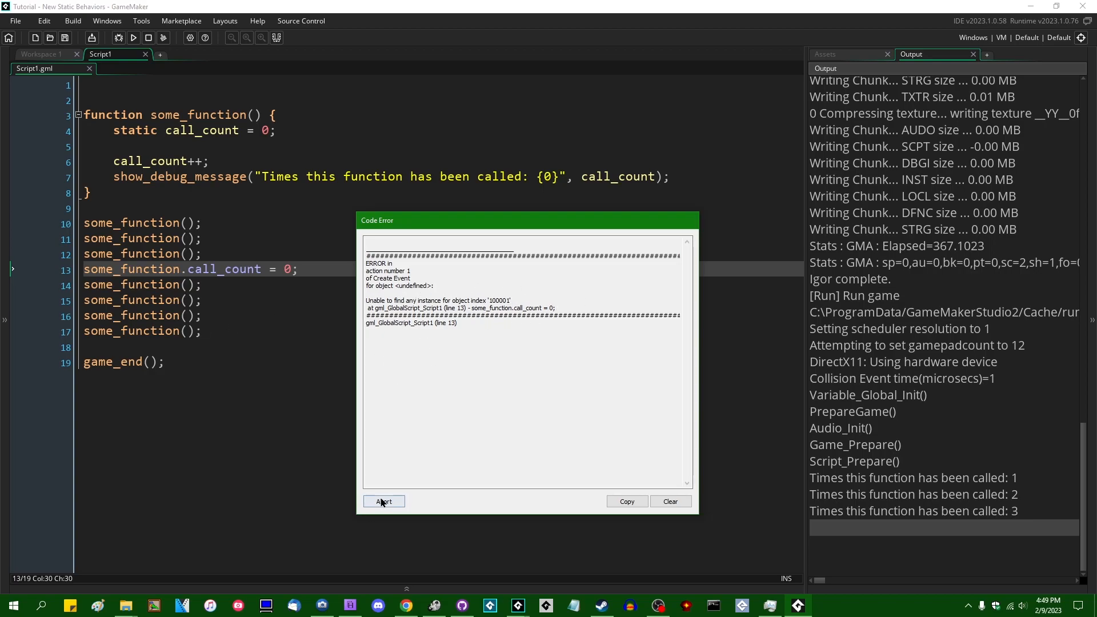
click(384, 502)
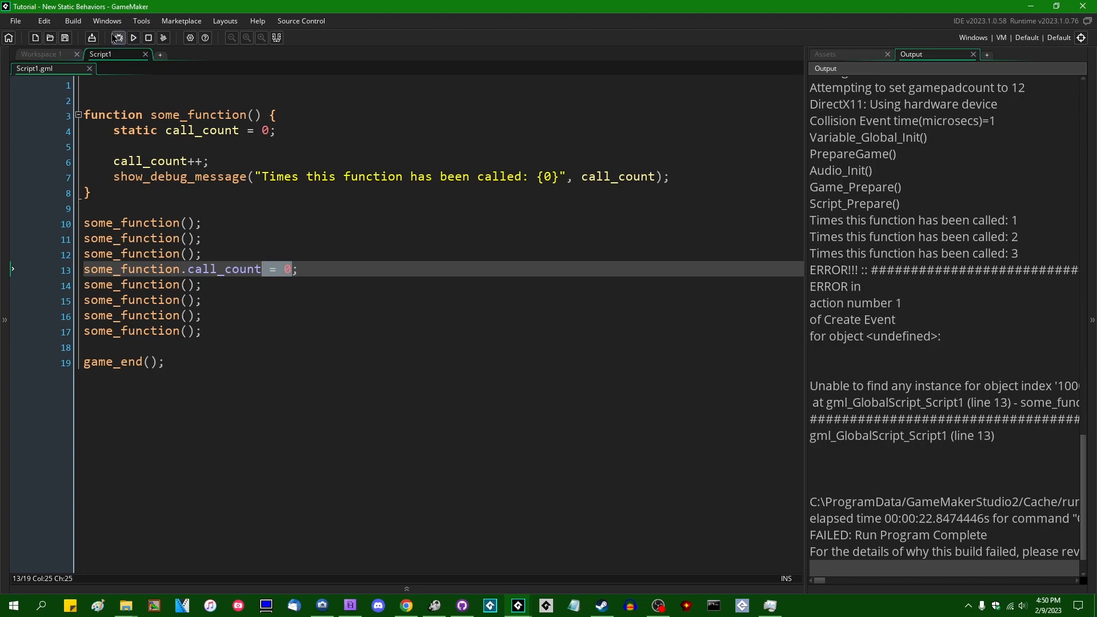
mouse_move(506, 364)
text(//)
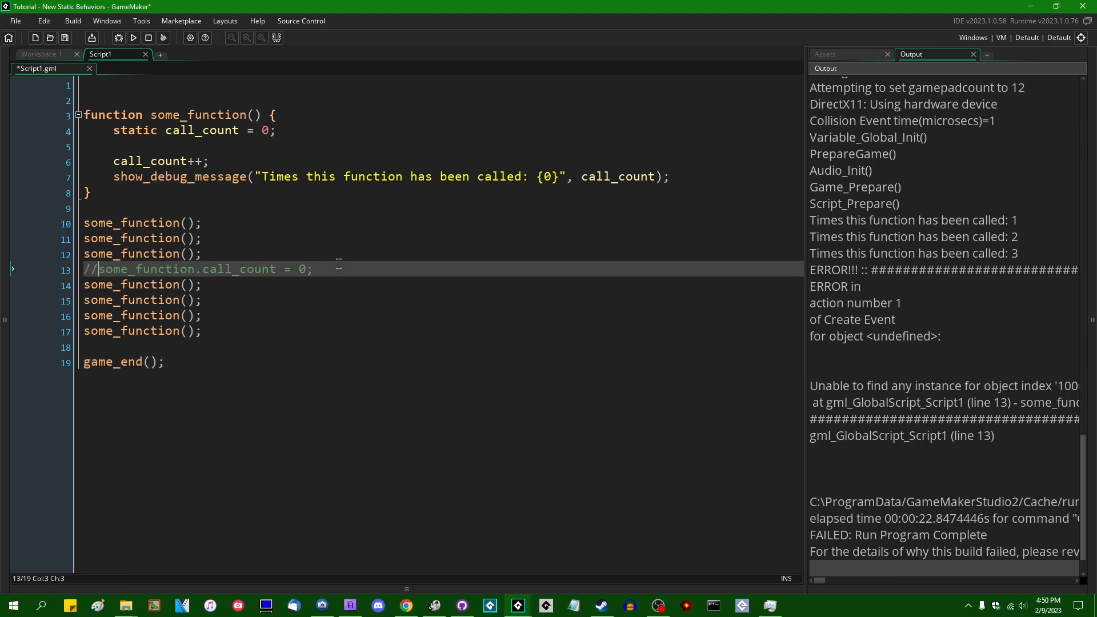
Step: Write show_message(some_function.call_count); before the first some_function call
key(Ctrl+S)
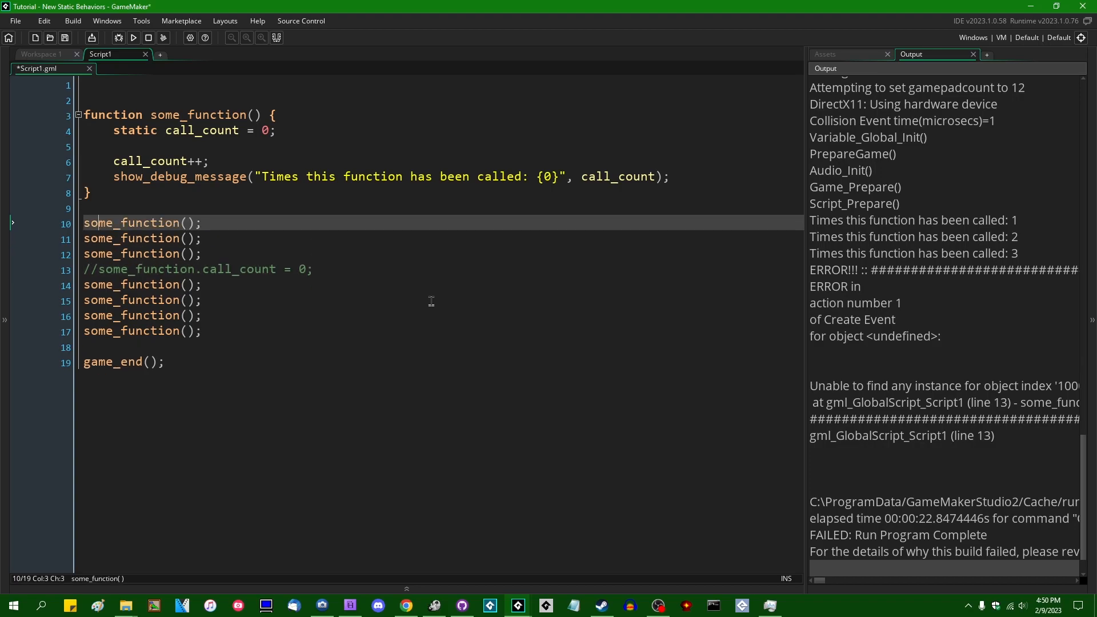
text(show_debug)
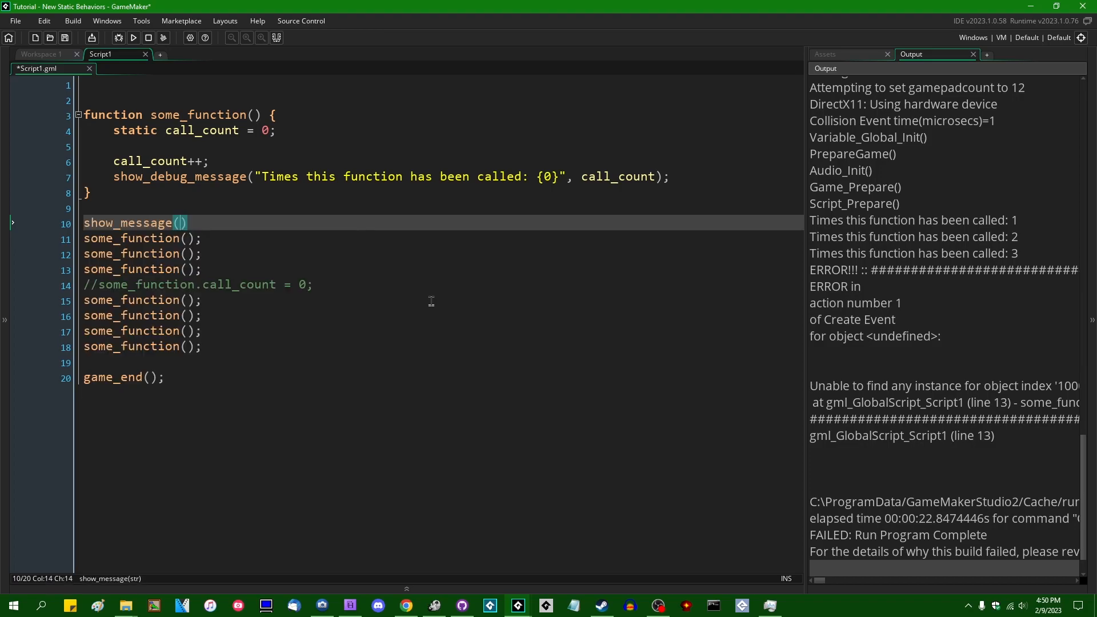
text(some_function.)
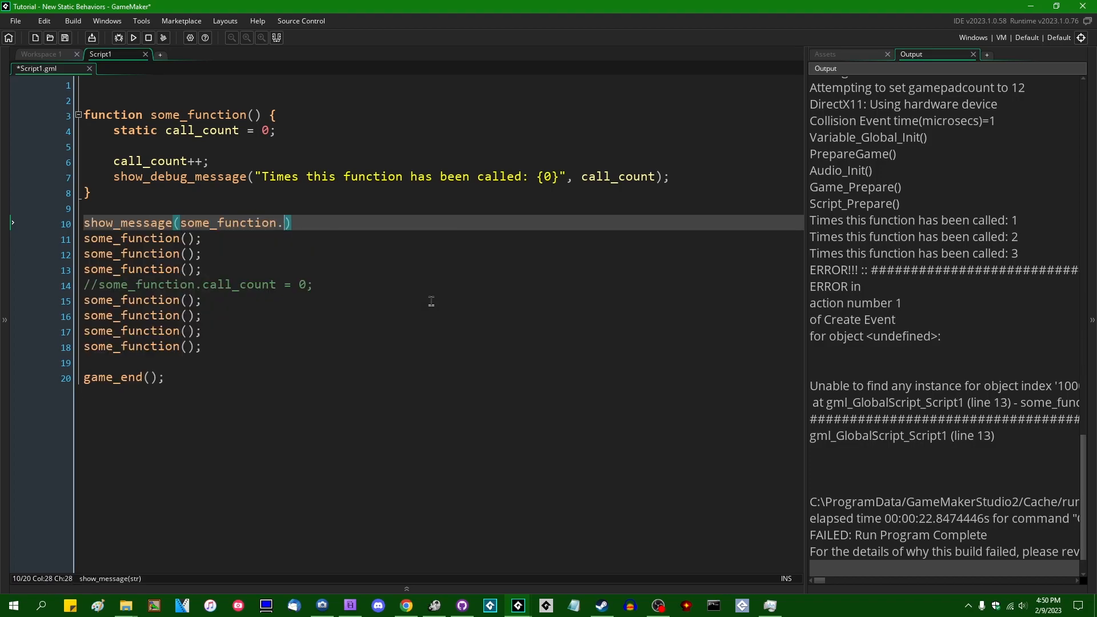
text(call_count)
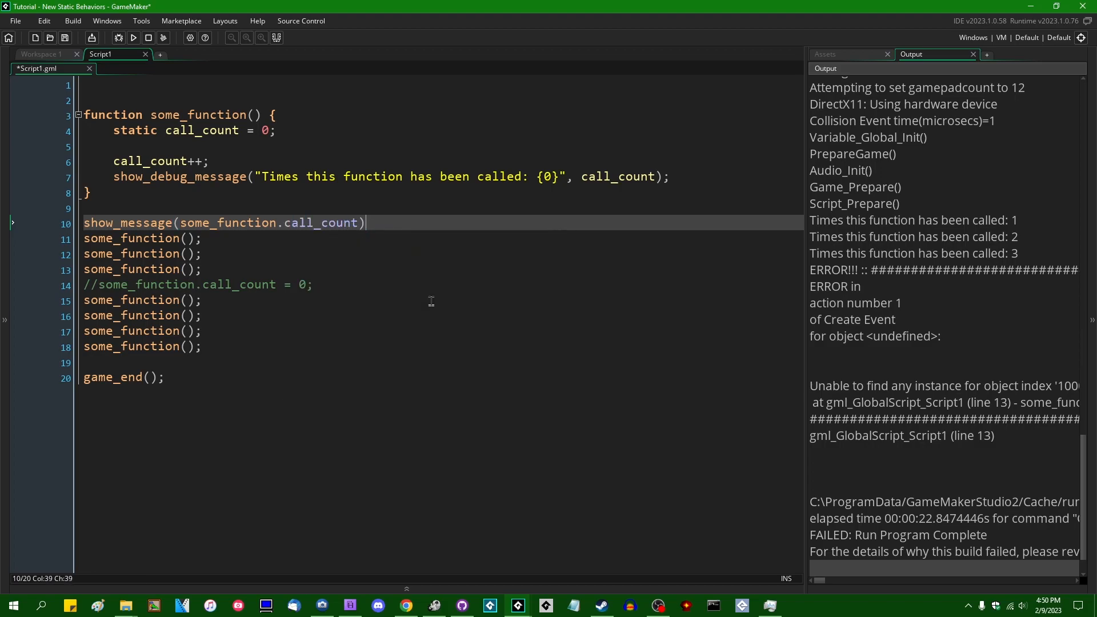
text(;)
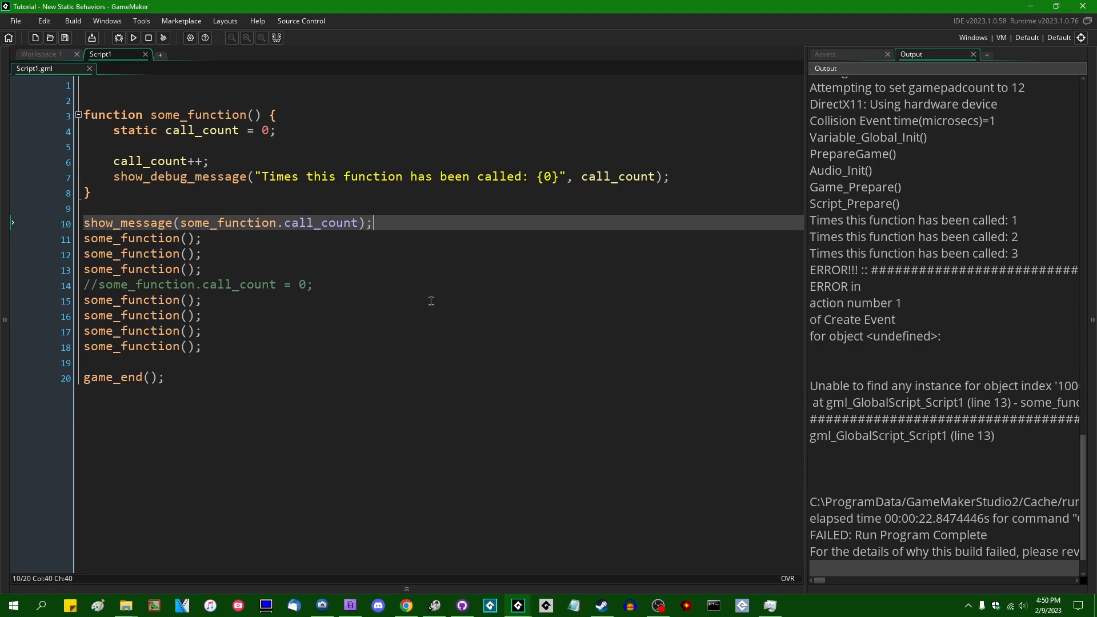
Step: Run it, abort the not-set error, and move the show_message line below the first call
click(133, 38)
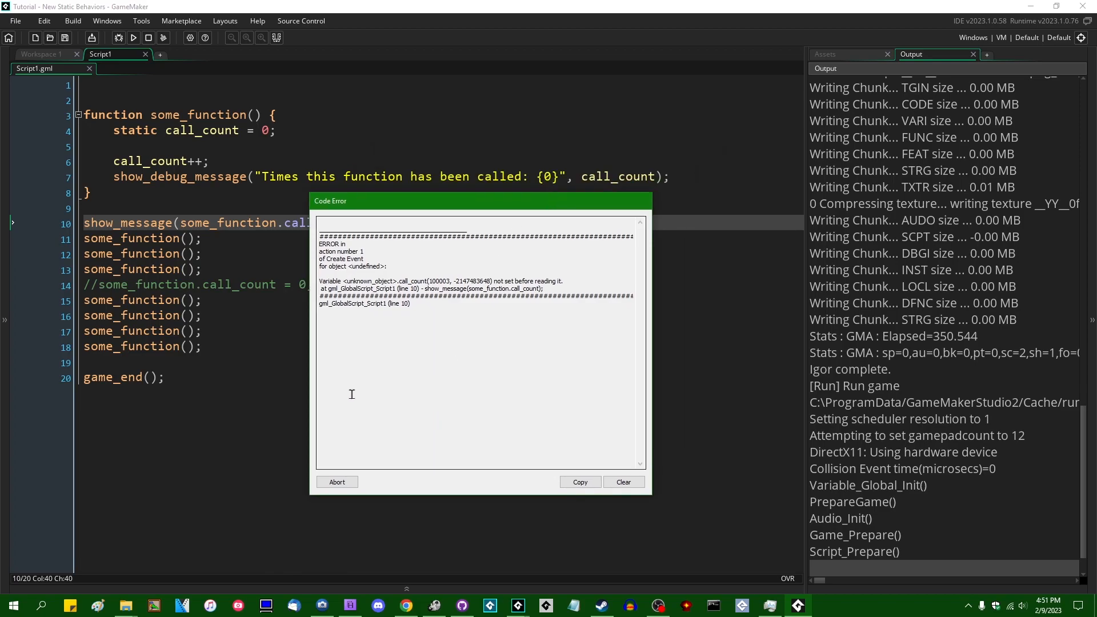
click(336, 481)
text(//)
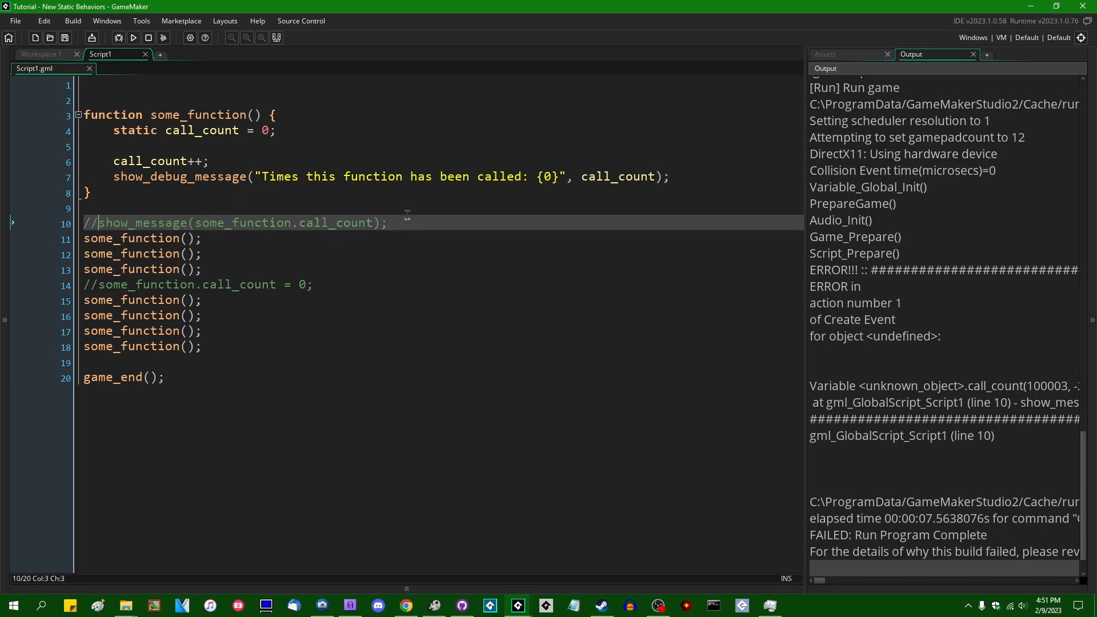
click(825, 54)
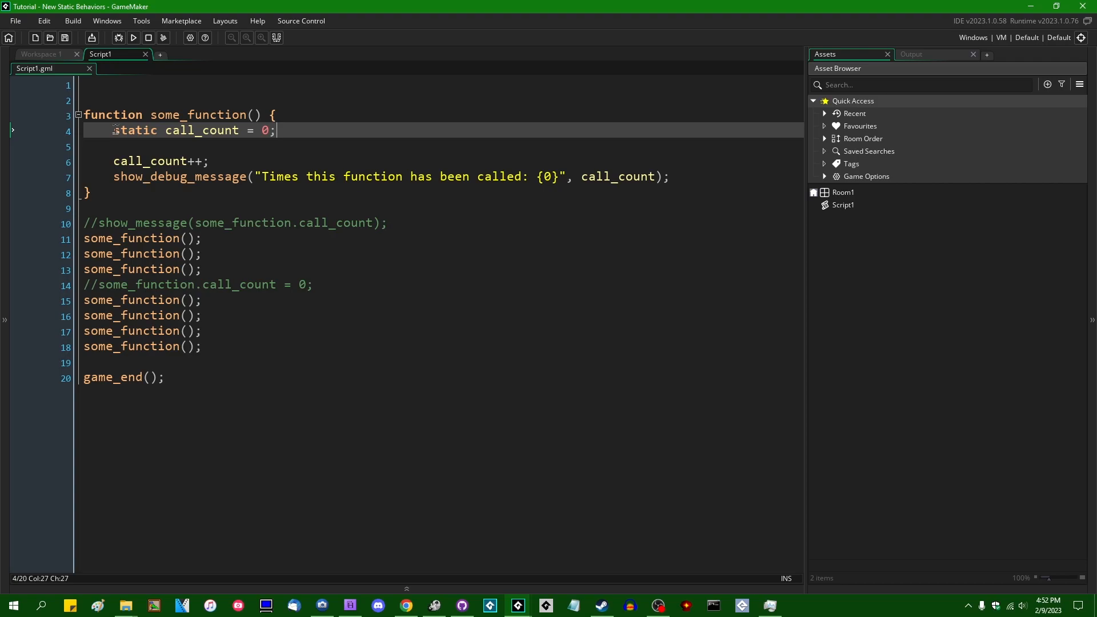
mouse_move(391, 148)
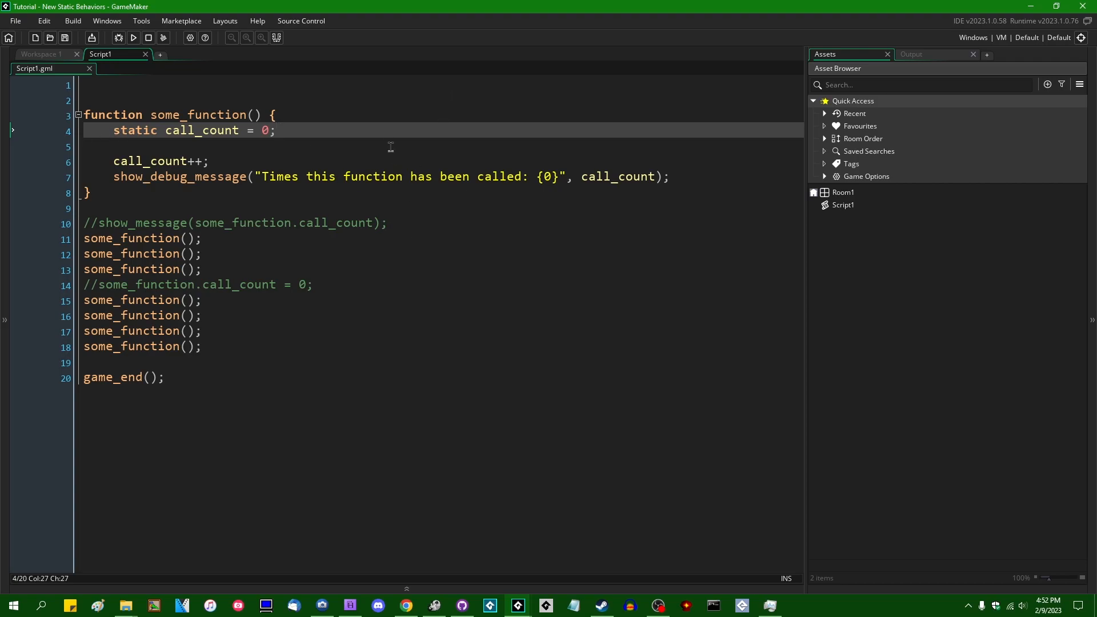
mouse_move(404, 114)
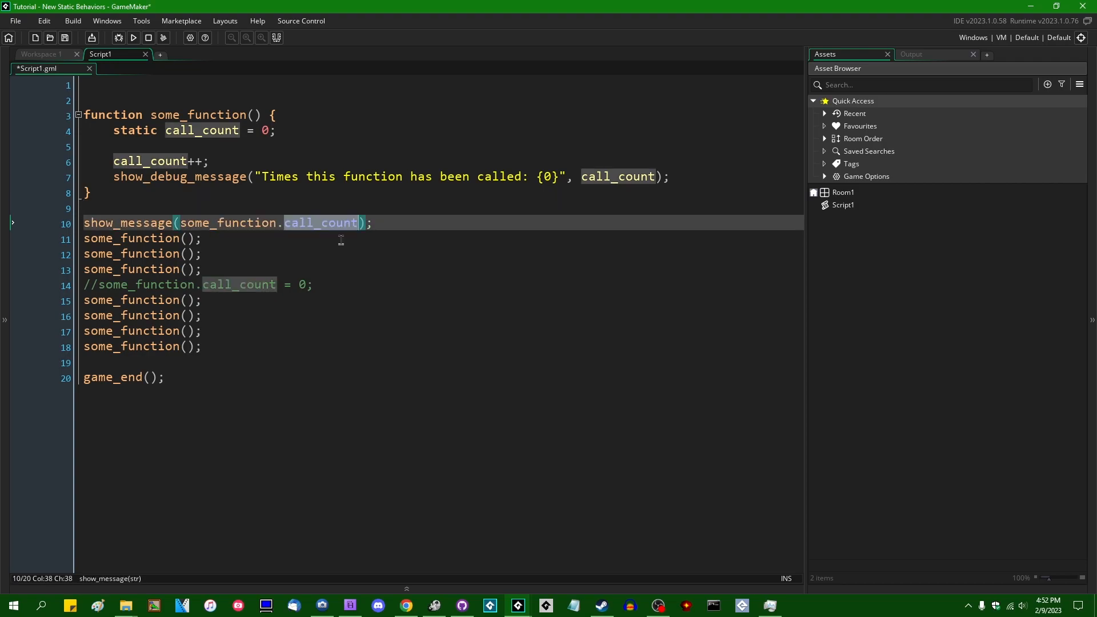
click(306, 223)
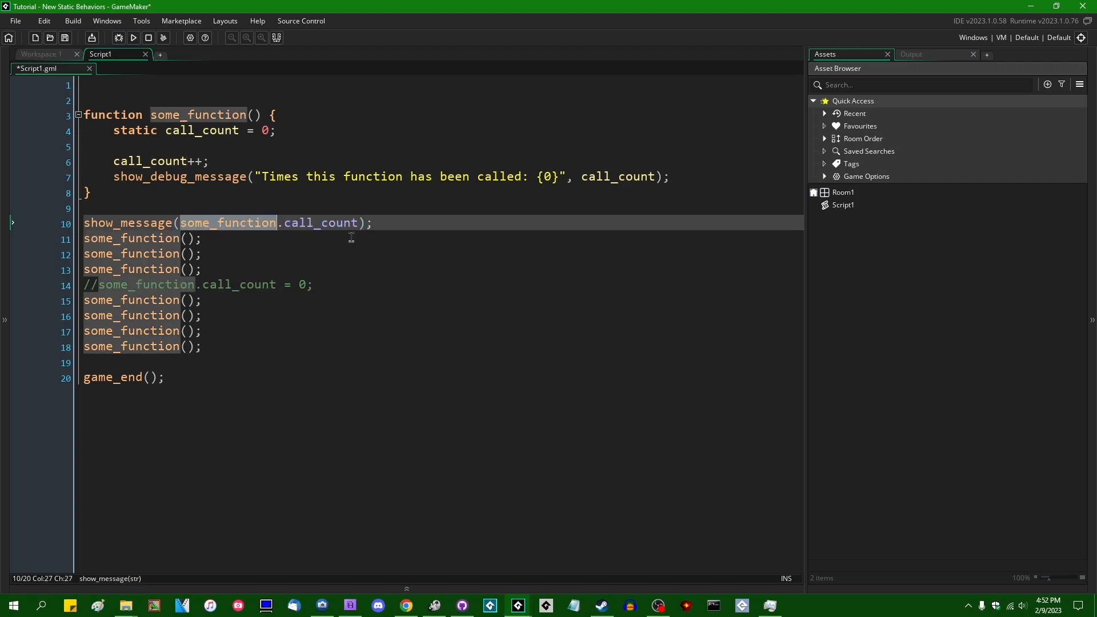
key(Delete)
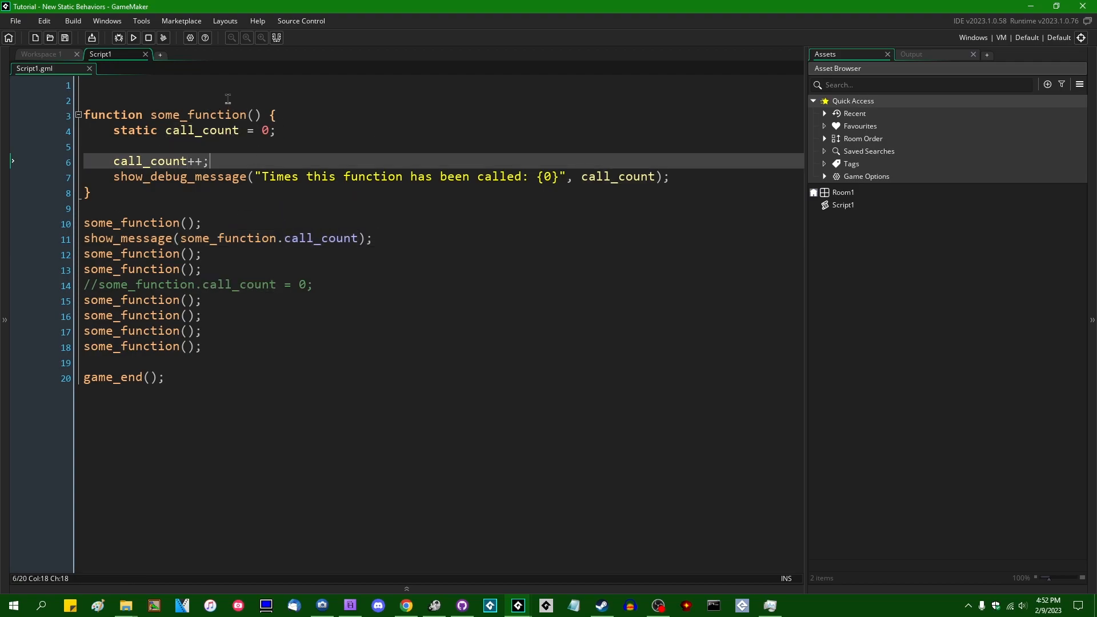
mouse_move(302, 407)
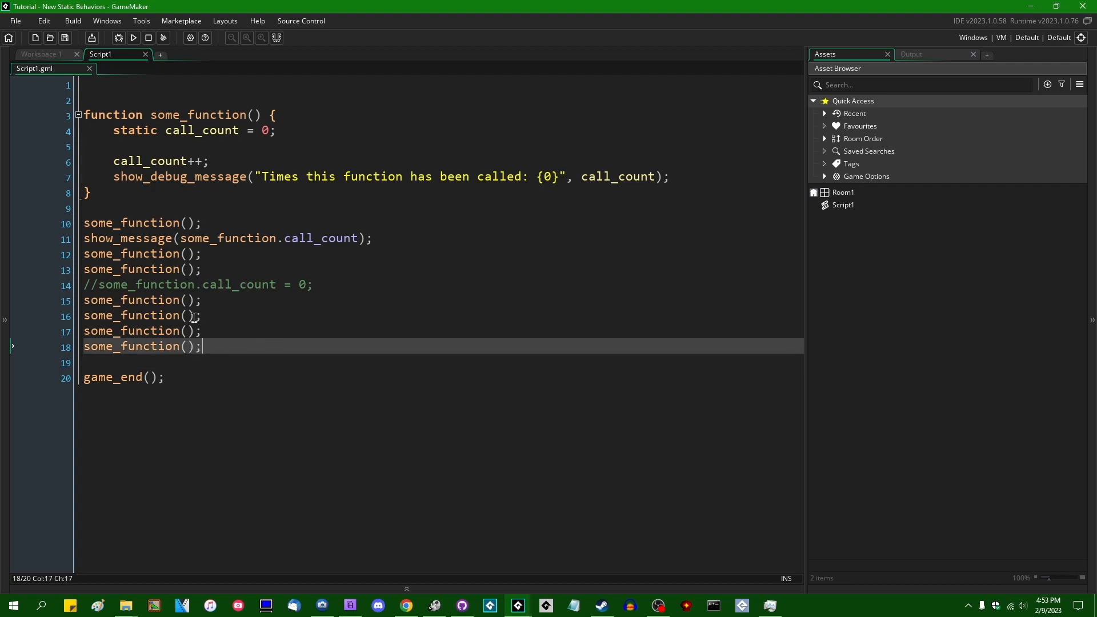
Step: Delete the some_function demo code, leaving only game_end() with blank lines above it
key(ctrl+a)
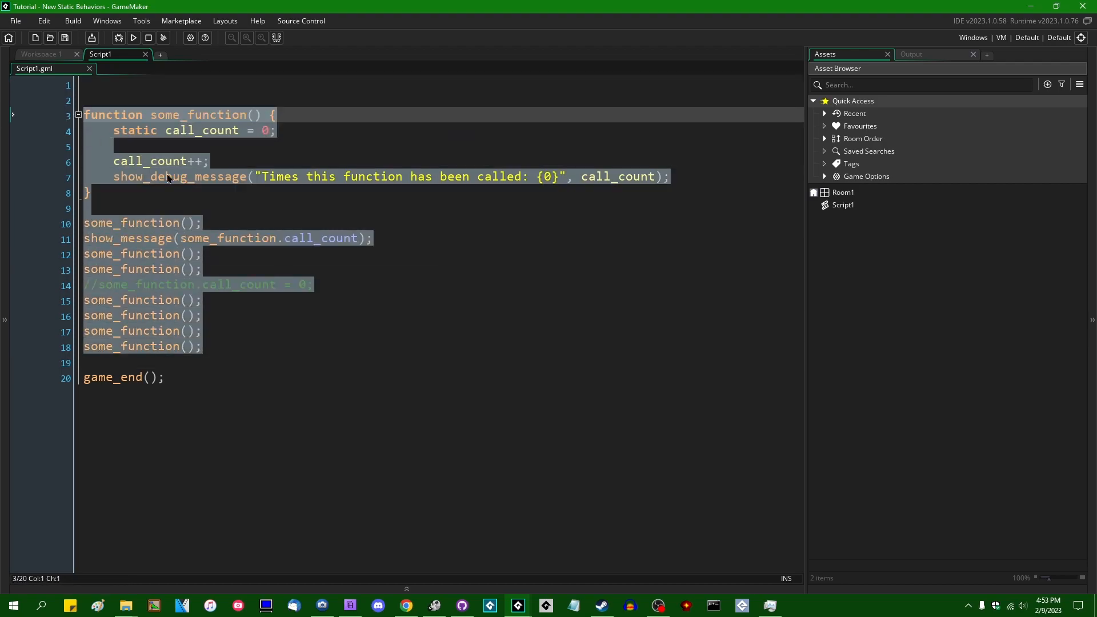
key(Delete)
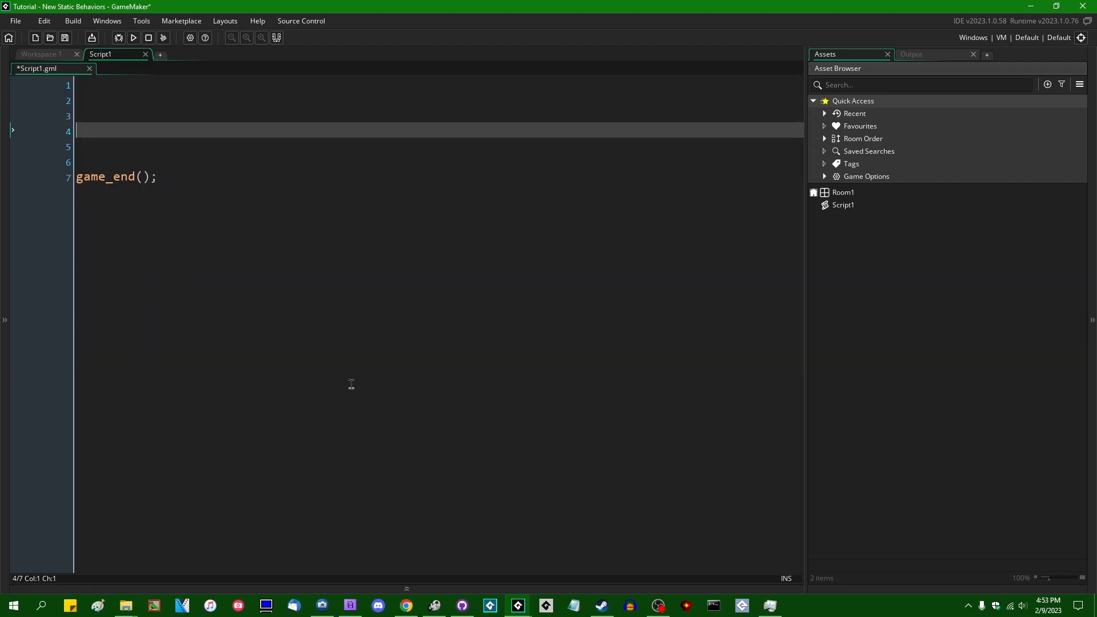
key(Ctrl+s)
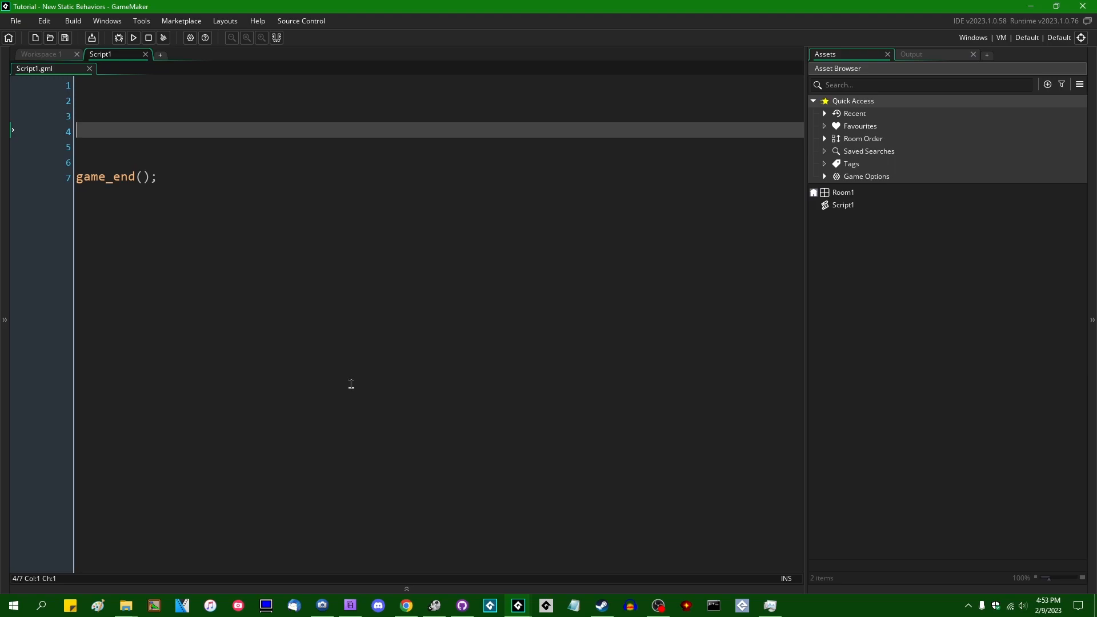
Step: Define a Math() function with a static Add method returning a + b and start a static Dot method
text(function)
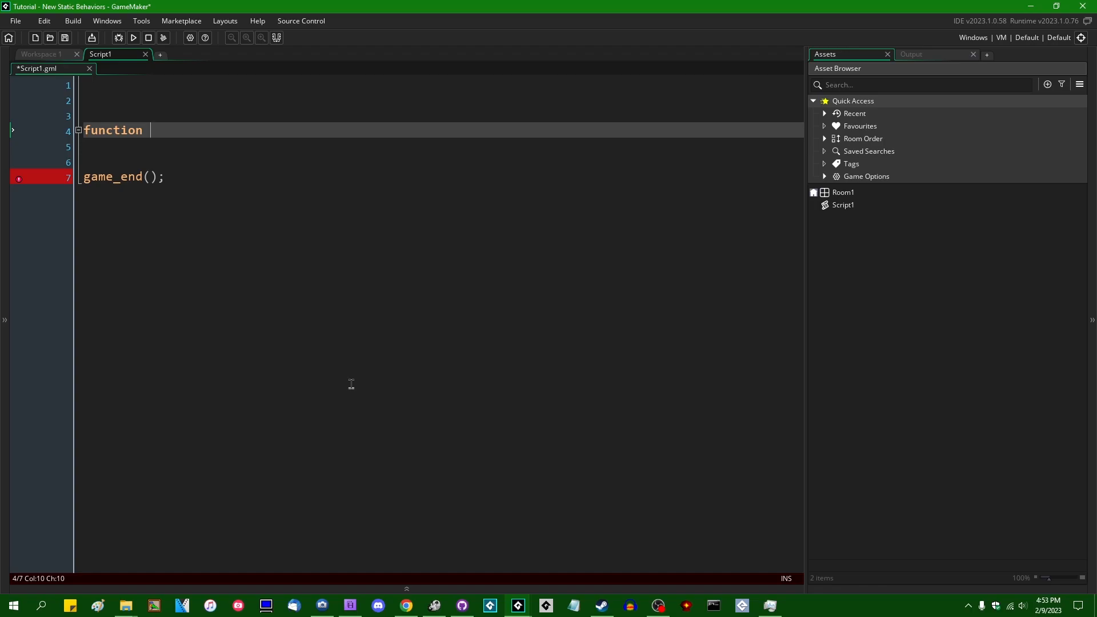
text(Math())
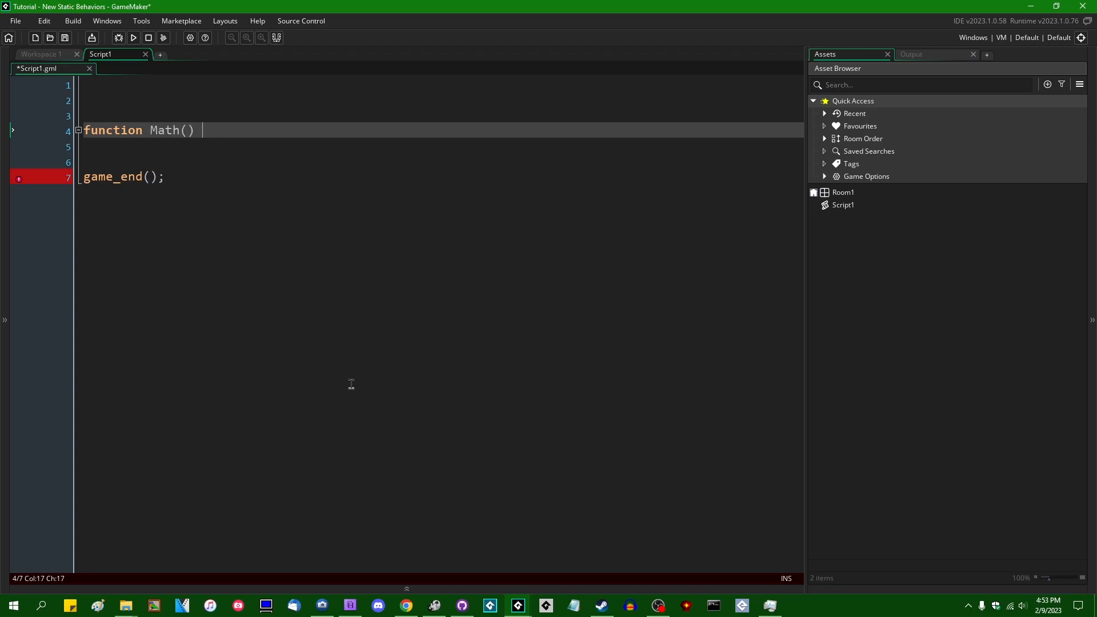
text({)
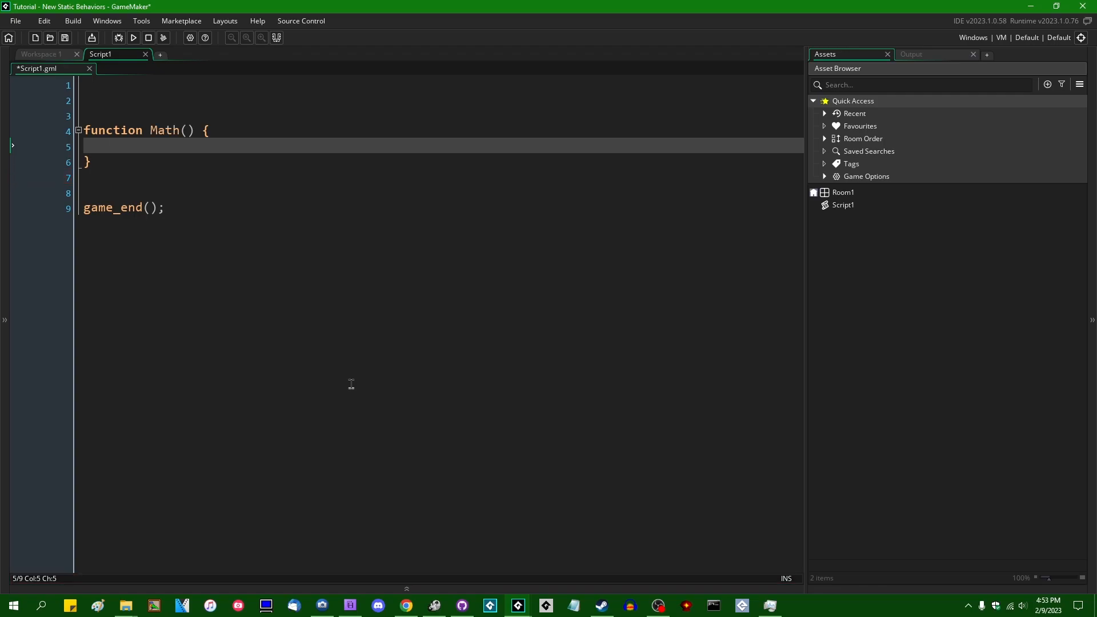
text(static Add = function(a, b) {)
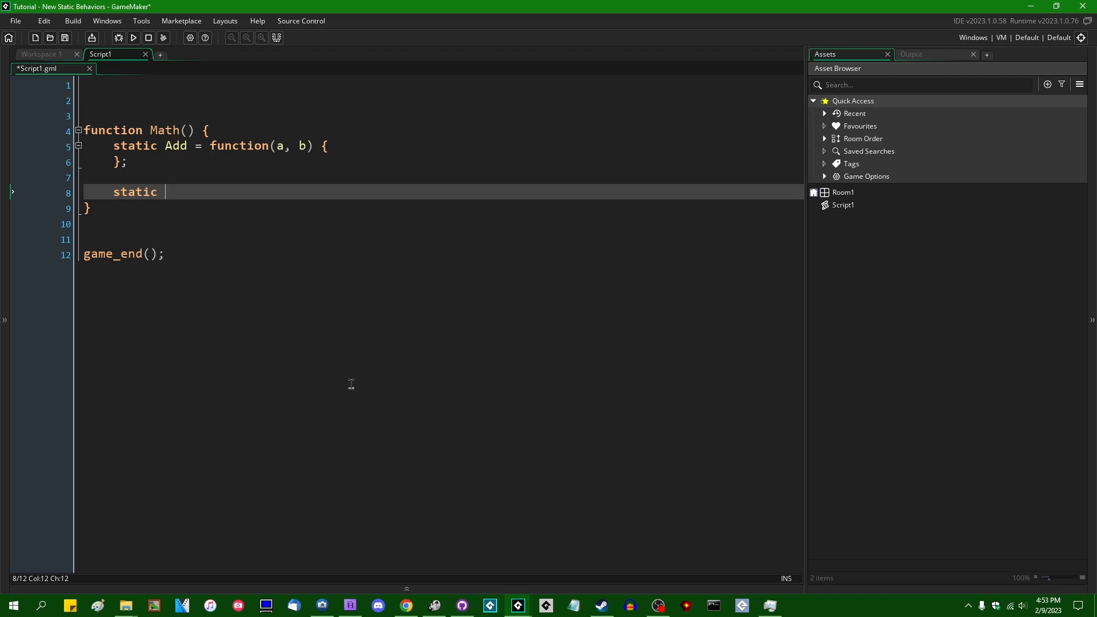
text(Dot = function)
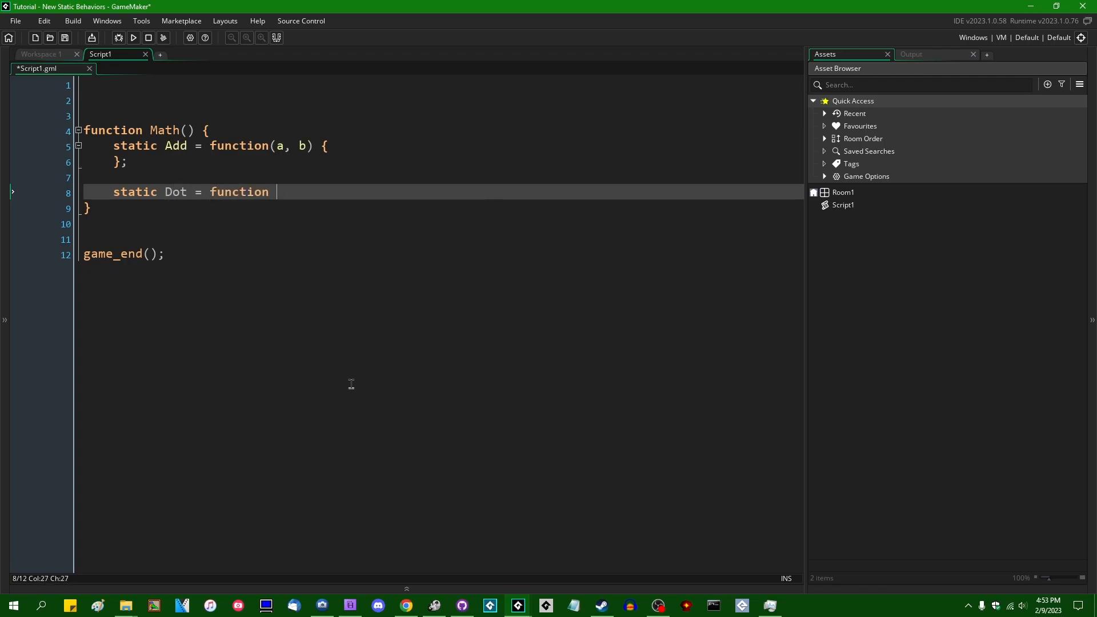
text((a,)
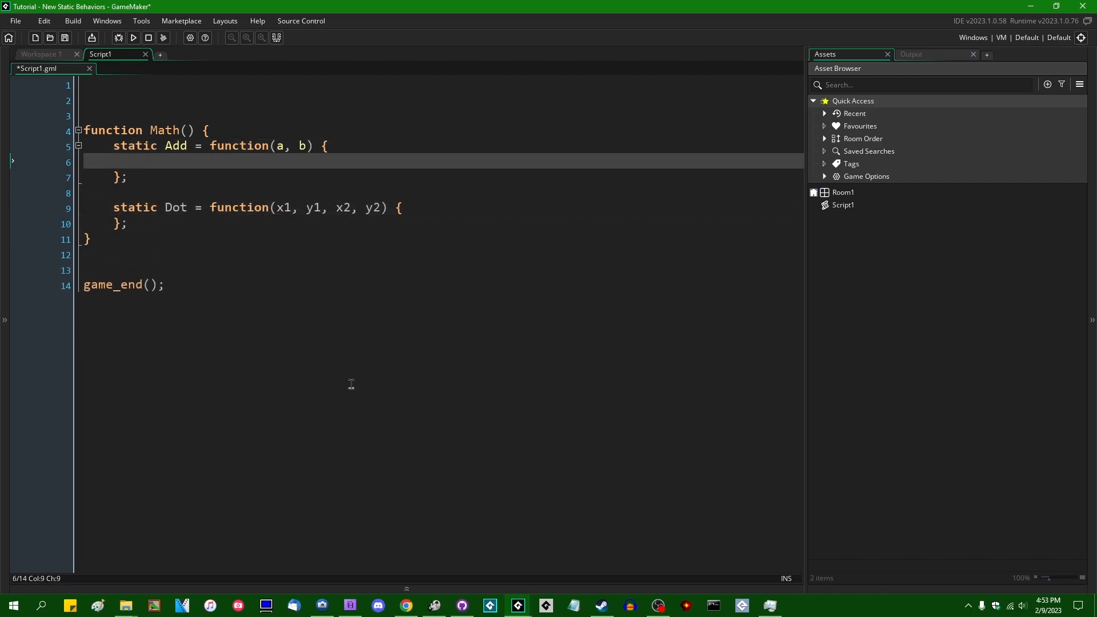
text(return a + b;)
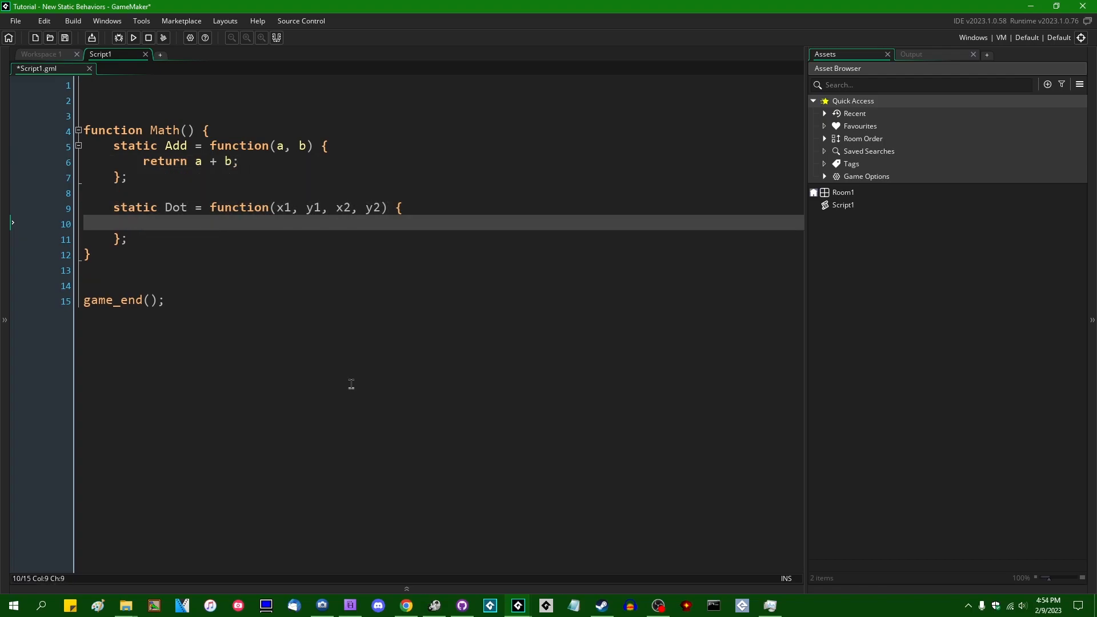
Step: Make Dot return x1 * x2 + y1 * y2 and leave blank lines above game_end()
text(return x1)
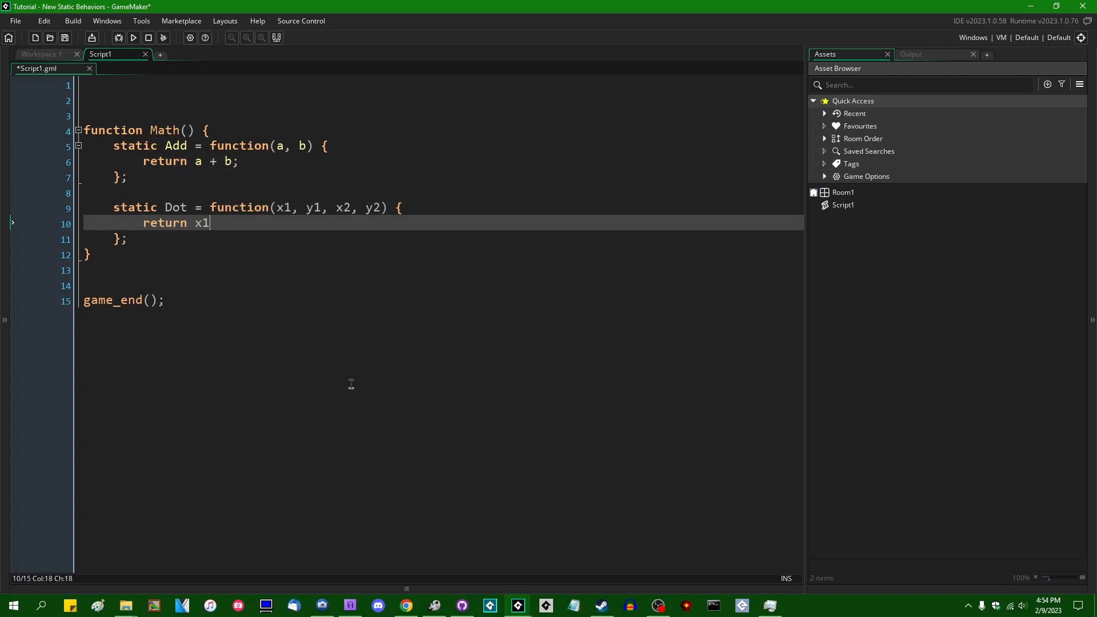
text(* x2 +)
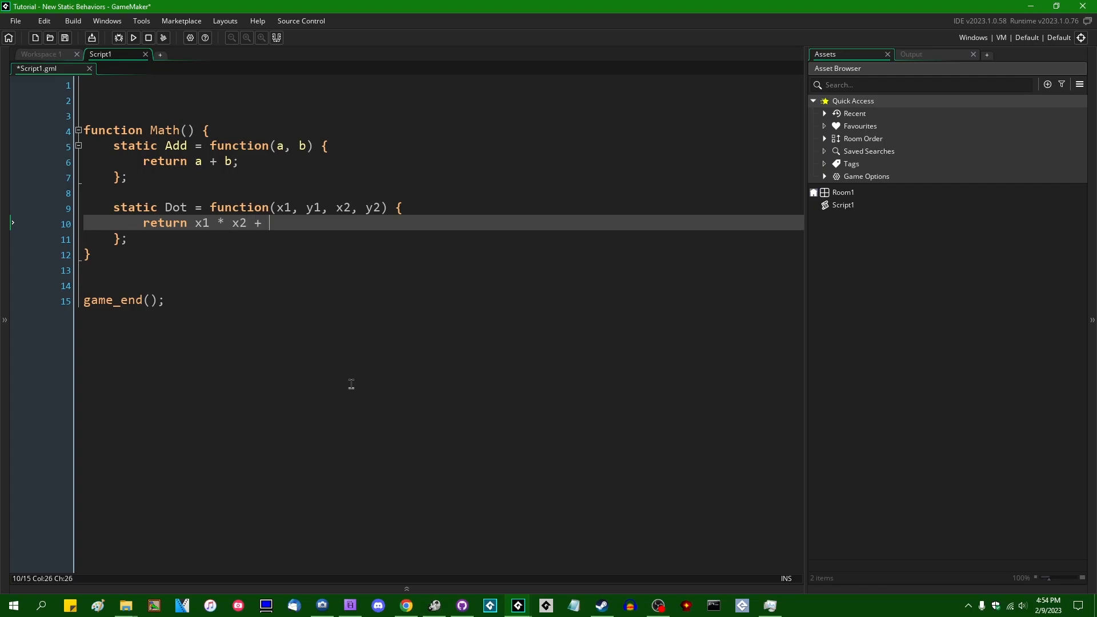
text(y1 * y2;)
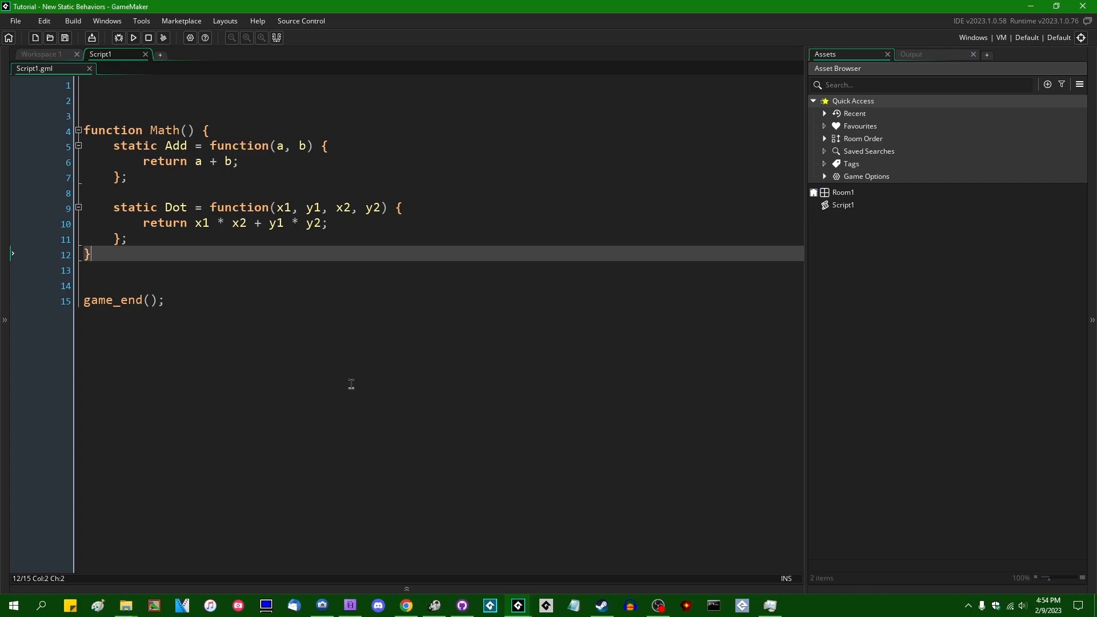
key(Enter)
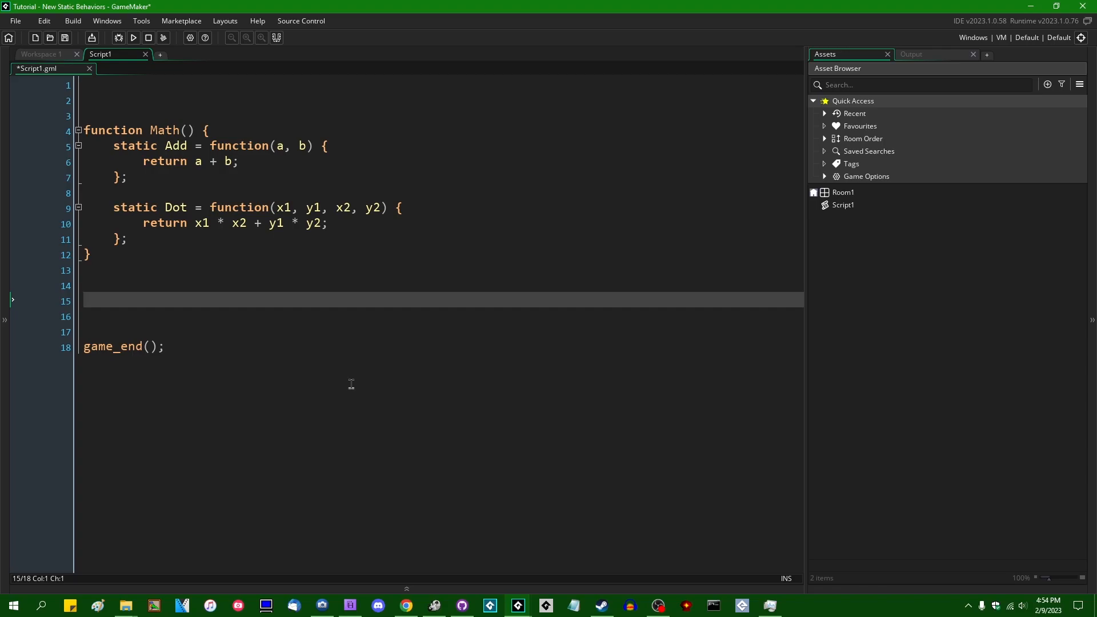
Step: Call Math(); once, then show_debug_message(Math.Add(5, 10)); below it before game_end()
text(Math.Add()
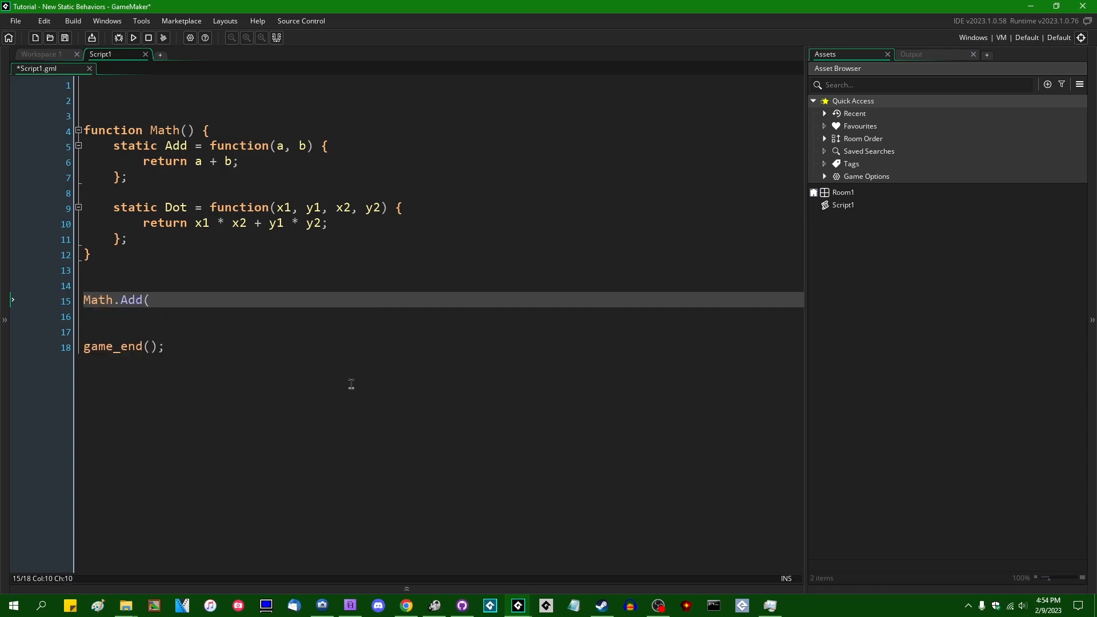
text(5, 10);)
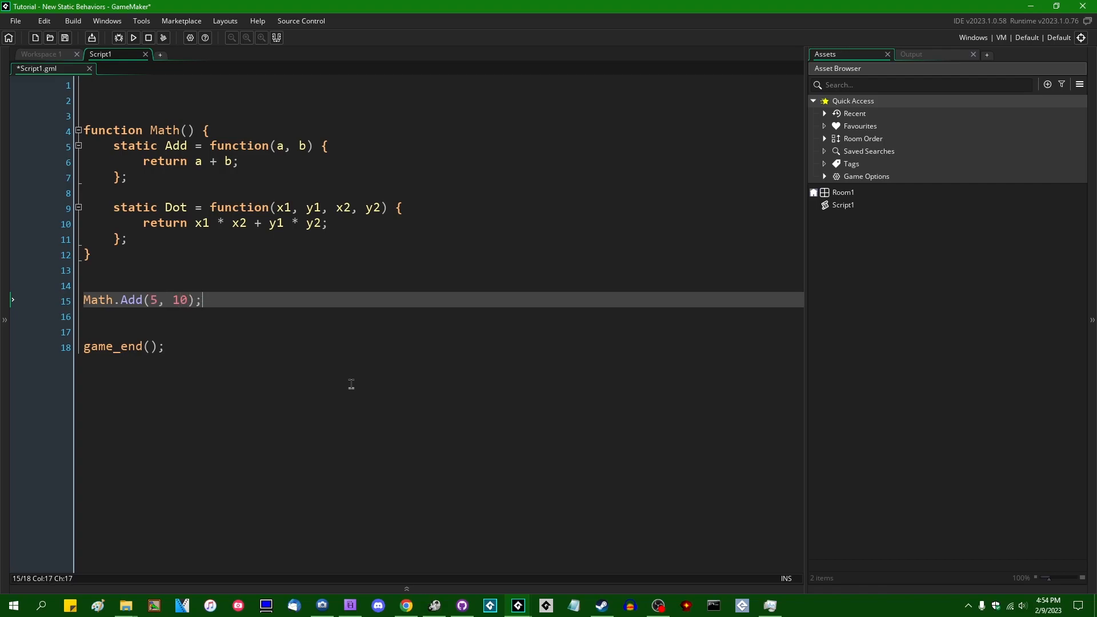
text(show_message()
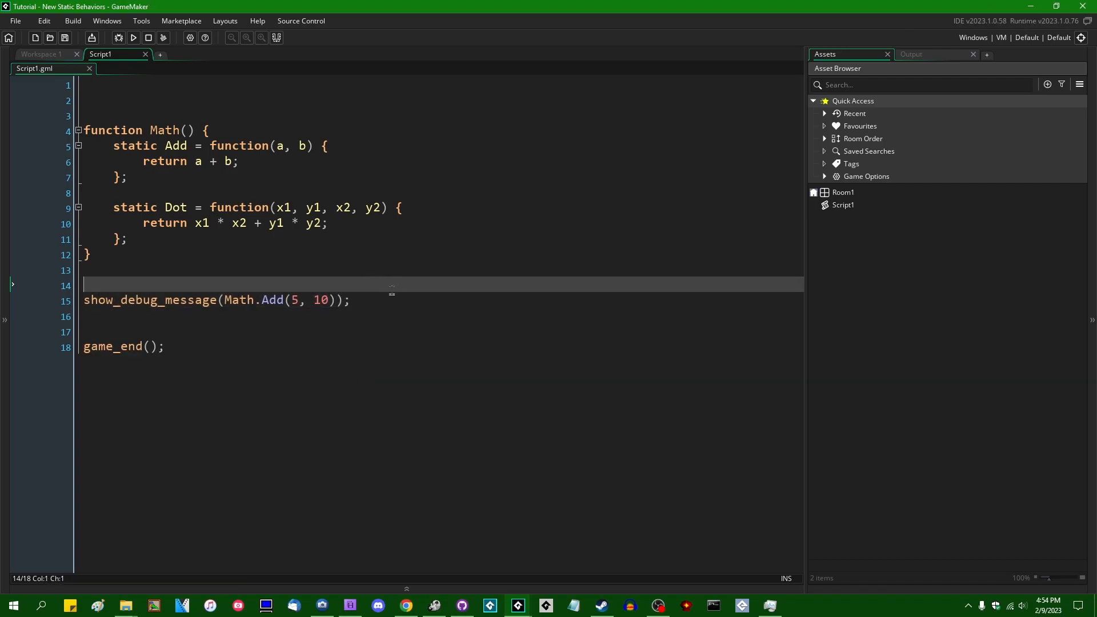
mouse_move(334, 268)
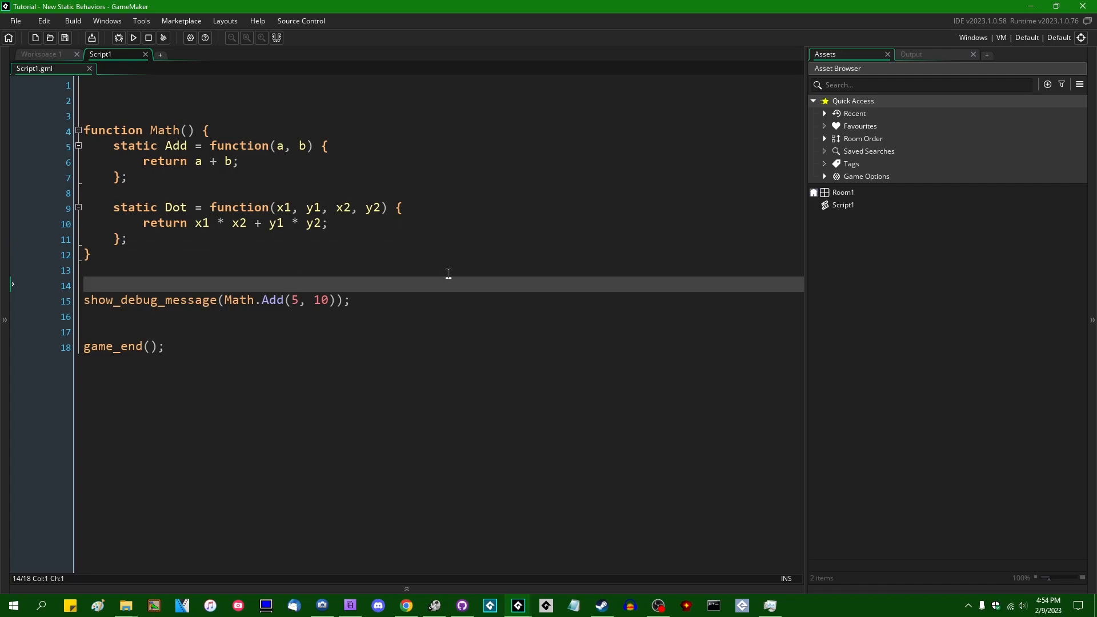
text(Math();)
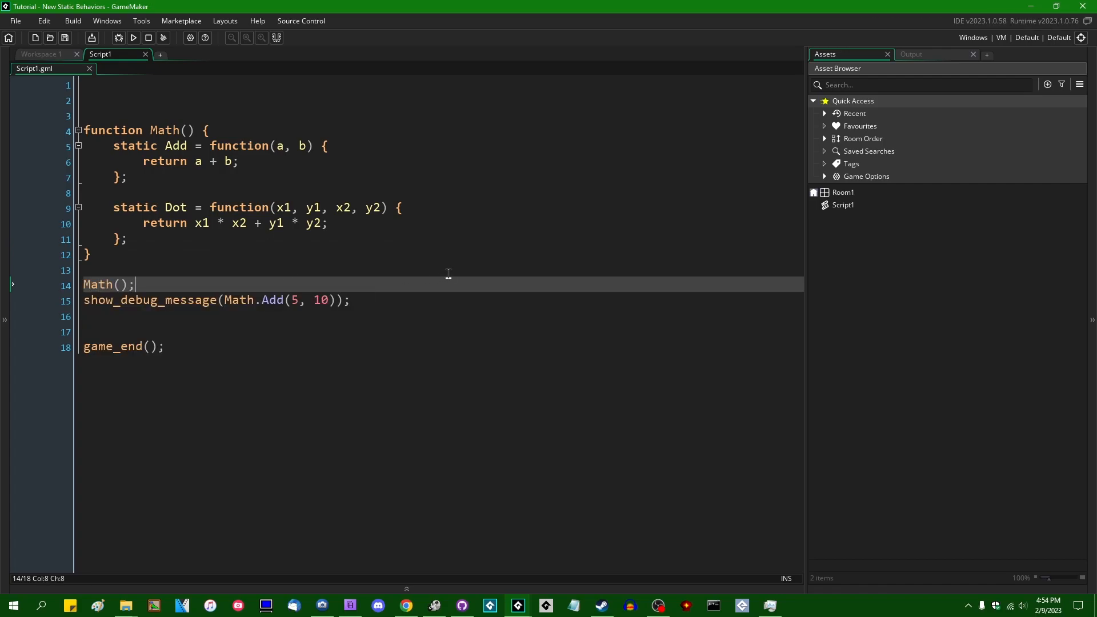
key(Enter)
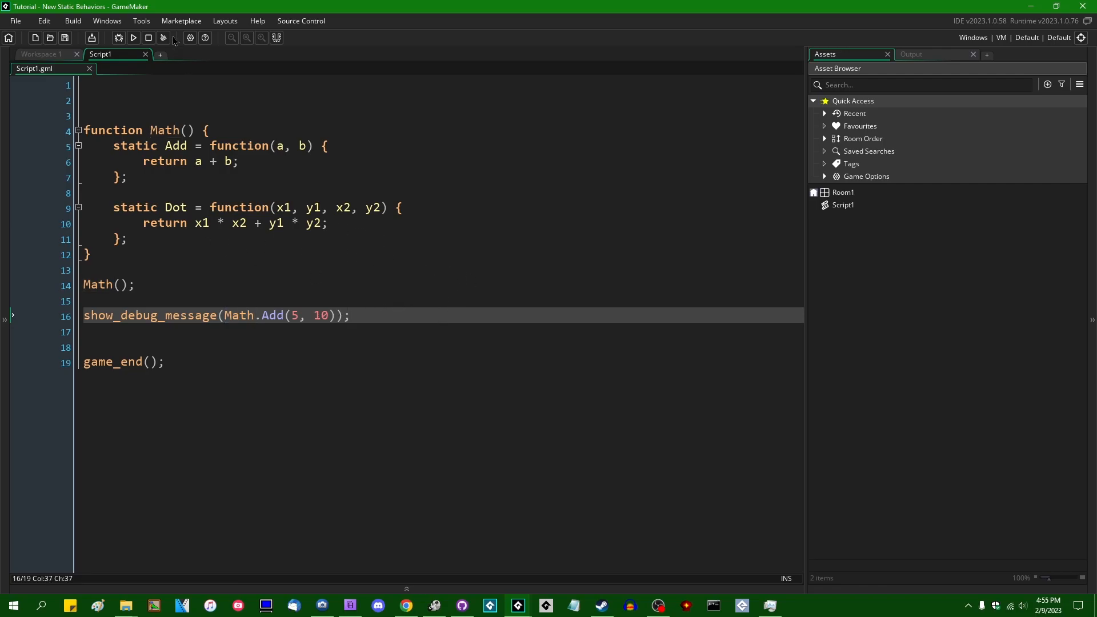
Step: Run the script so the Output console prints 15
click(133, 37)
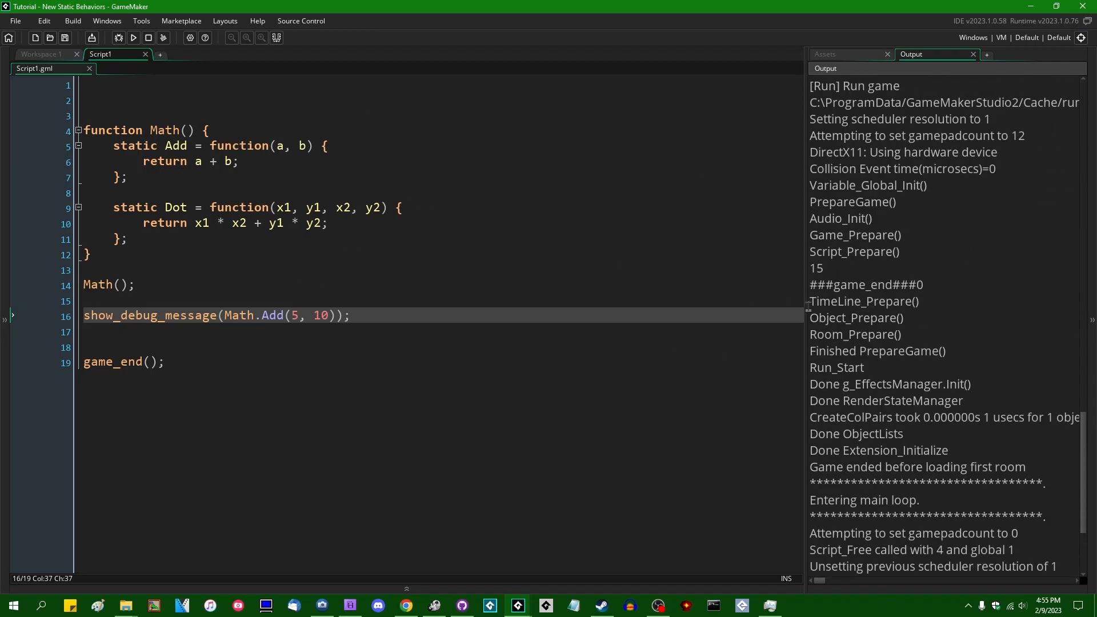
mouse_move(919, 267)
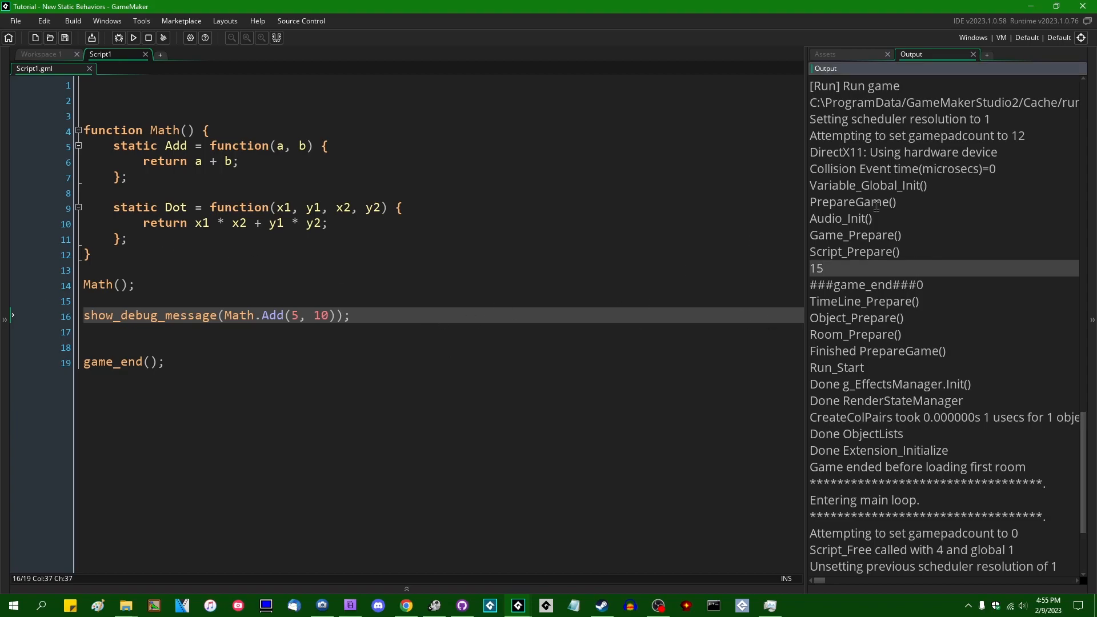
mouse_move(416, 353)
text(/)
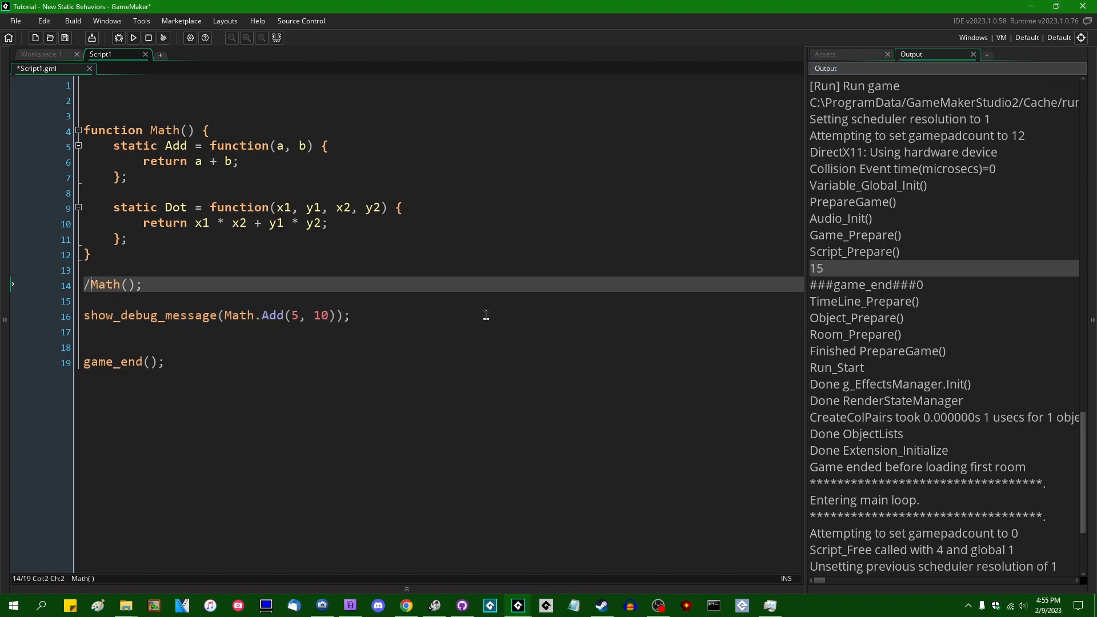
Step: Run with Math() commented out, hit the Add not-set-before-reading error, and abort the run
click(132, 37)
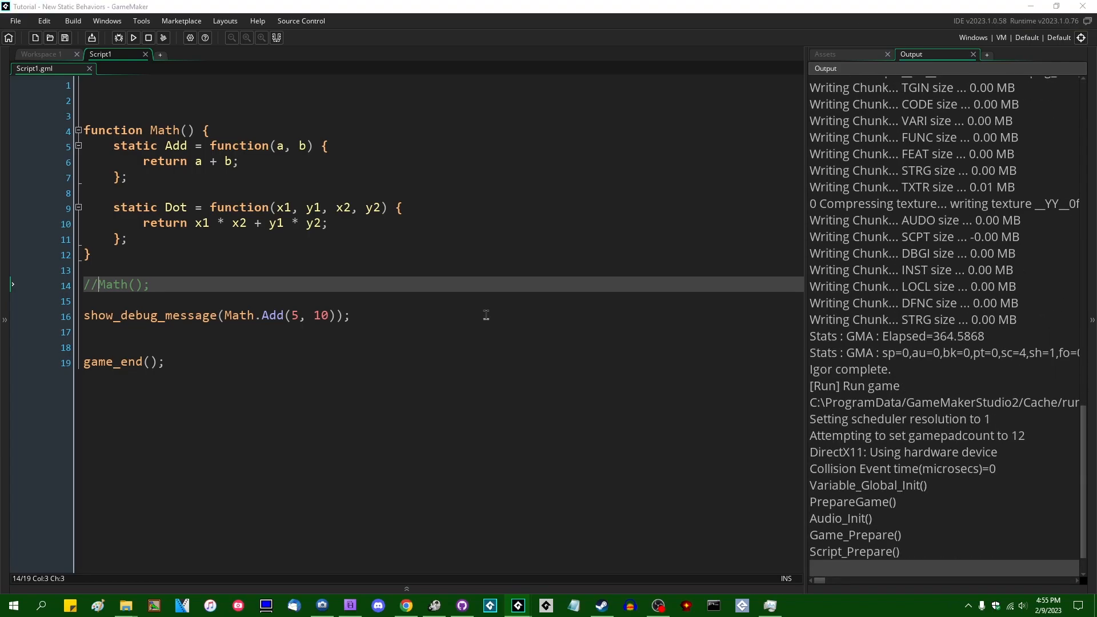
click(132, 38)
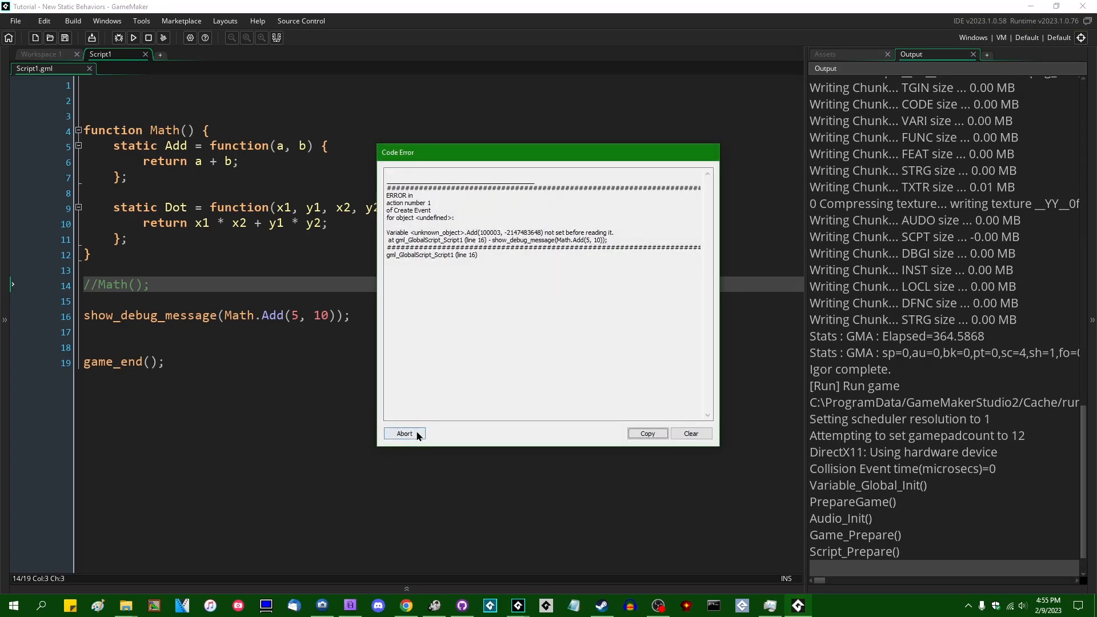
click(405, 433)
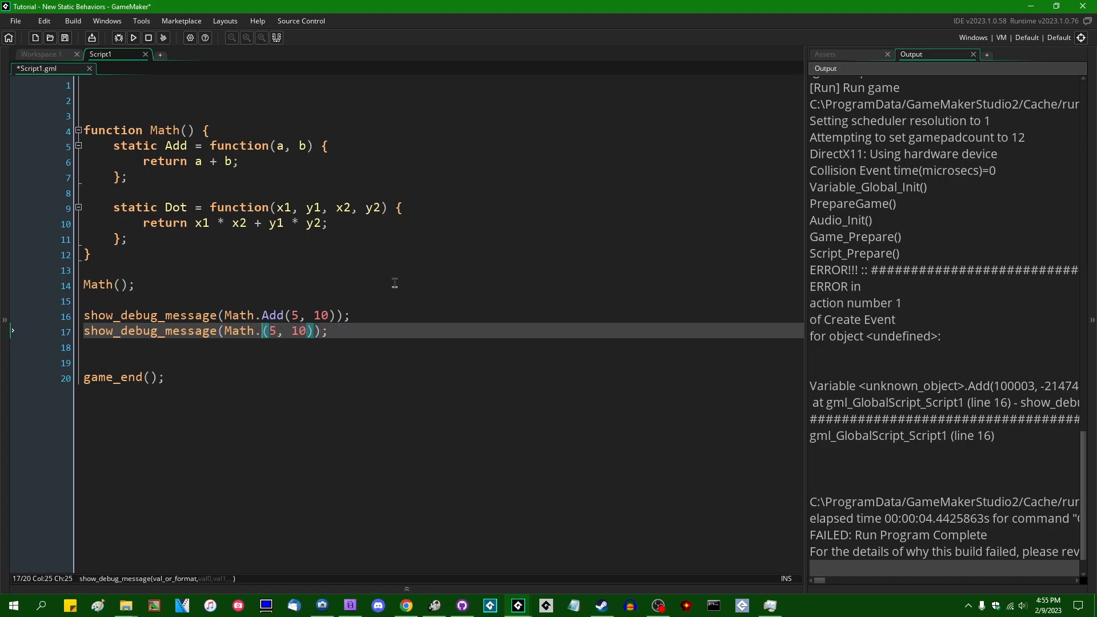
Step: Edit the second debug line to show_debug_message(Math.Dot(5, 10, 0, 1)); so Output prints 15 then 10
text(D)
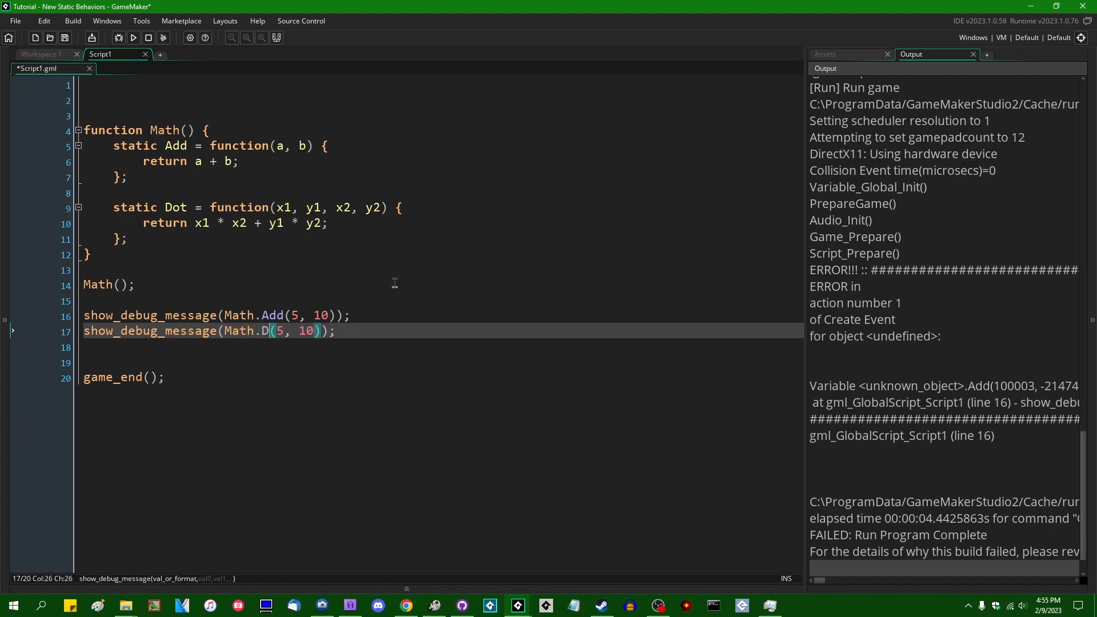
text(ot)
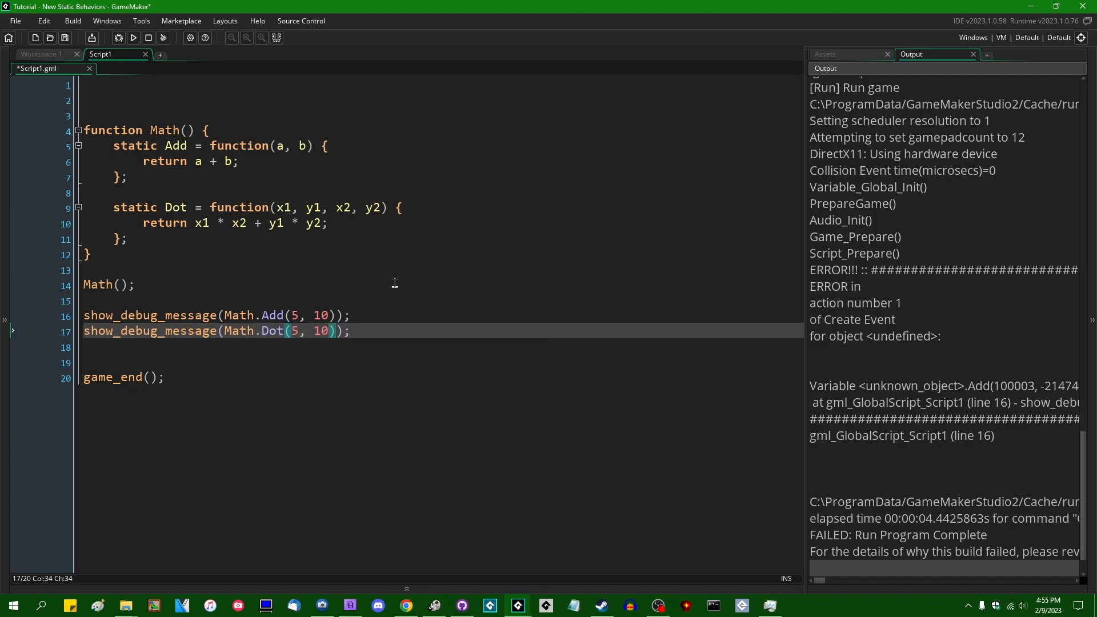
text(" ")
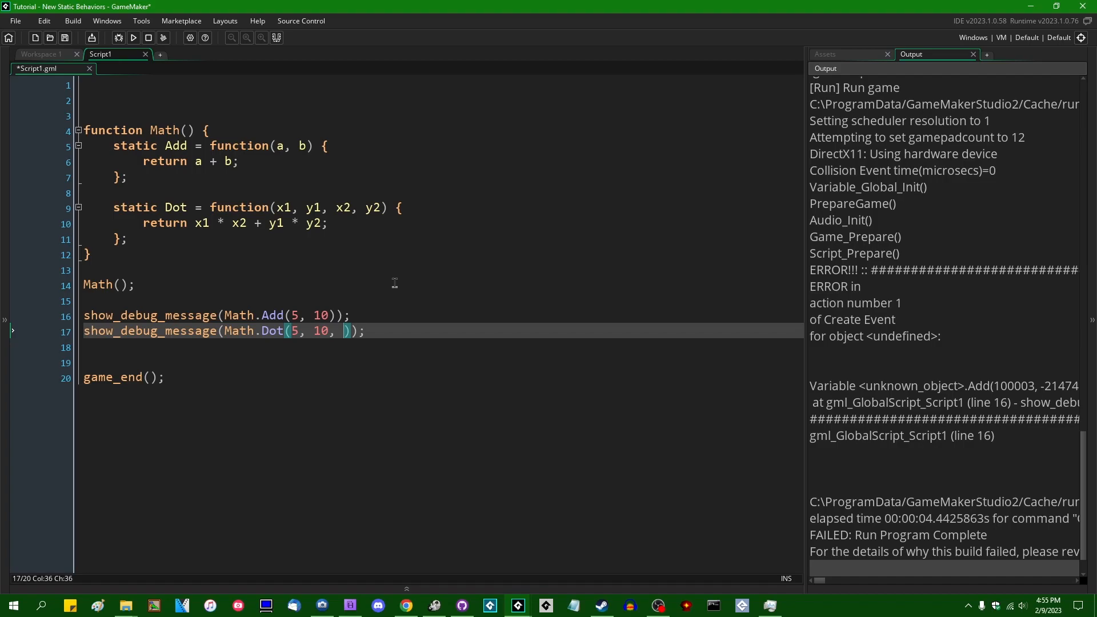
text(0, 1)
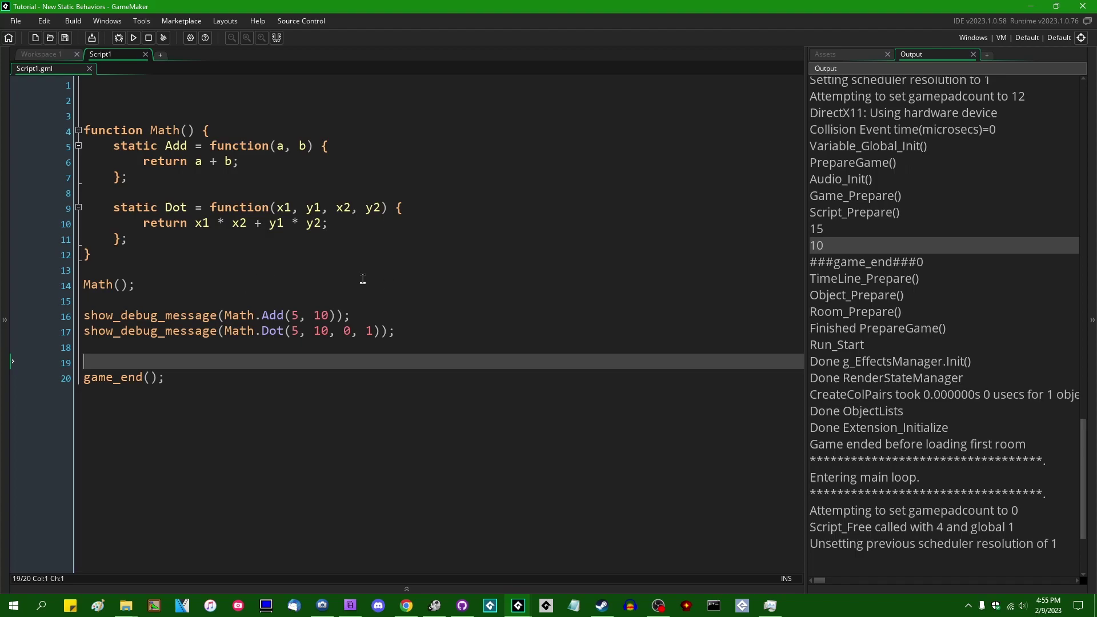
mouse_move(327, 155)
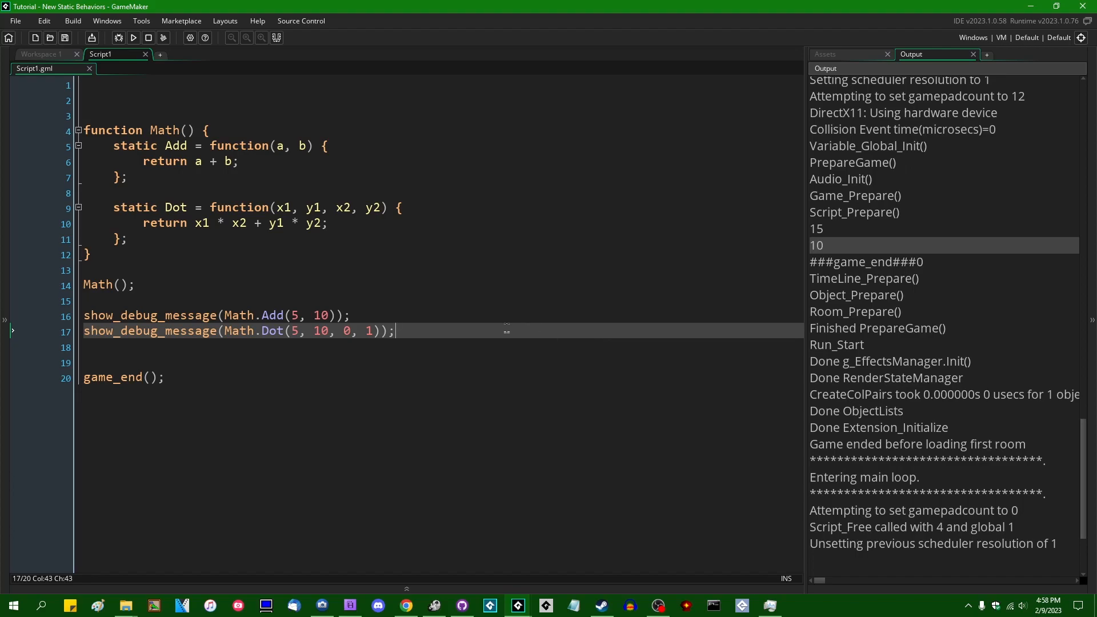
mouse_move(539, 351)
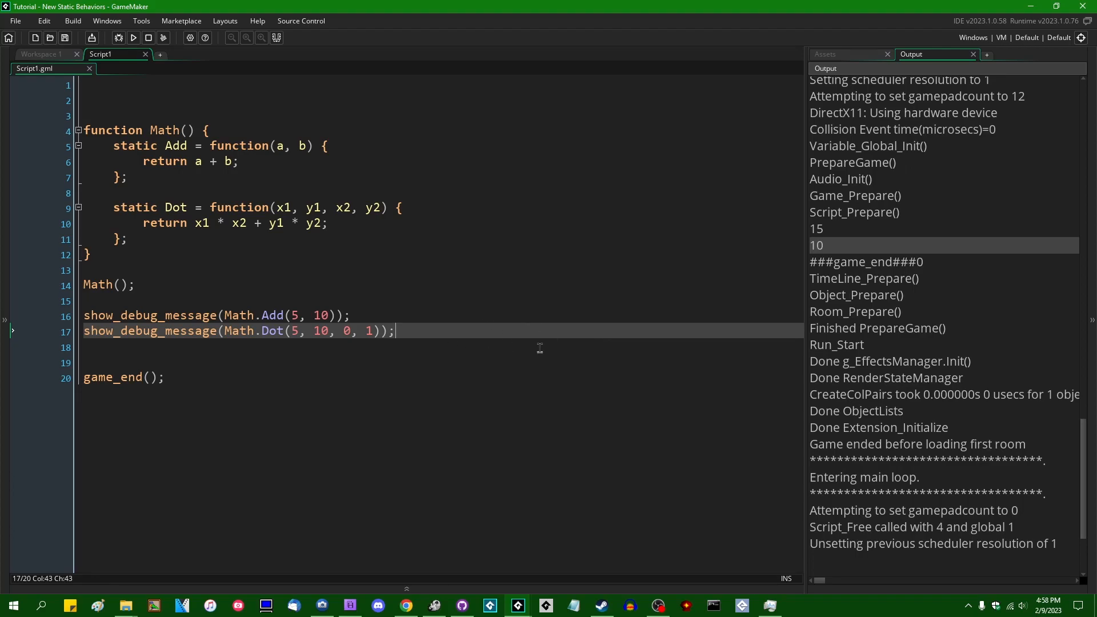
mouse_move(544, 357)
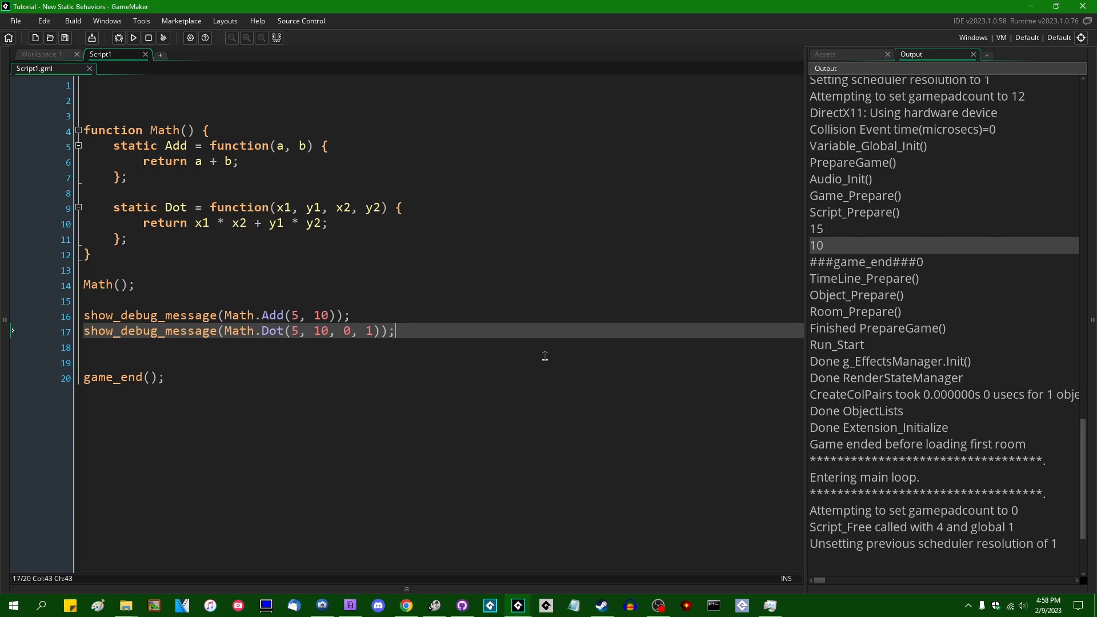
mouse_move(565, 356)
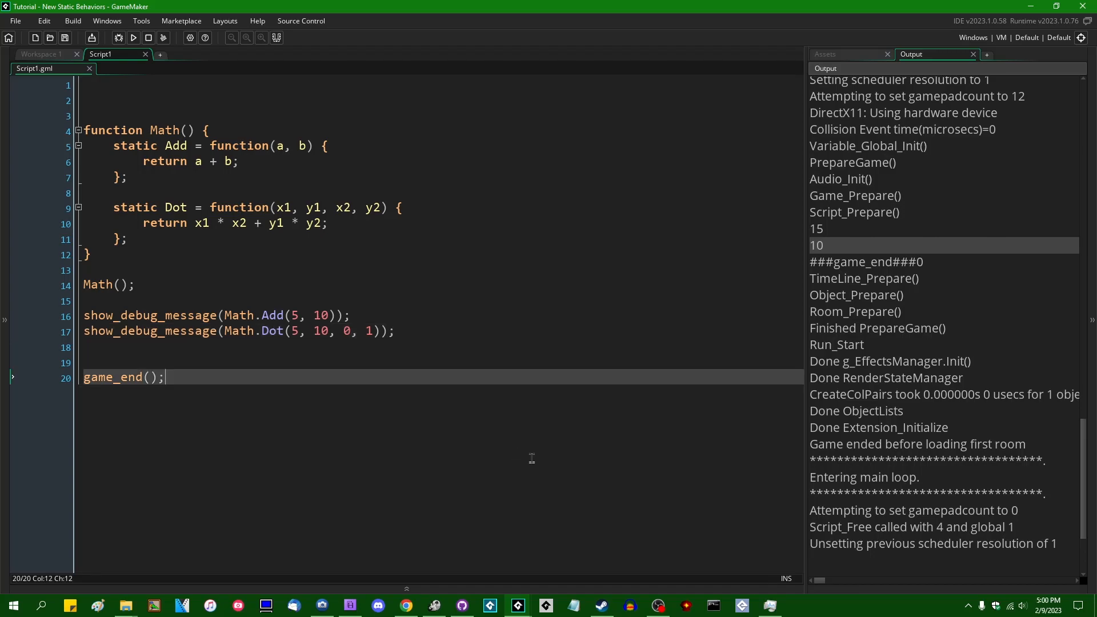
mouse_move(496, 352)
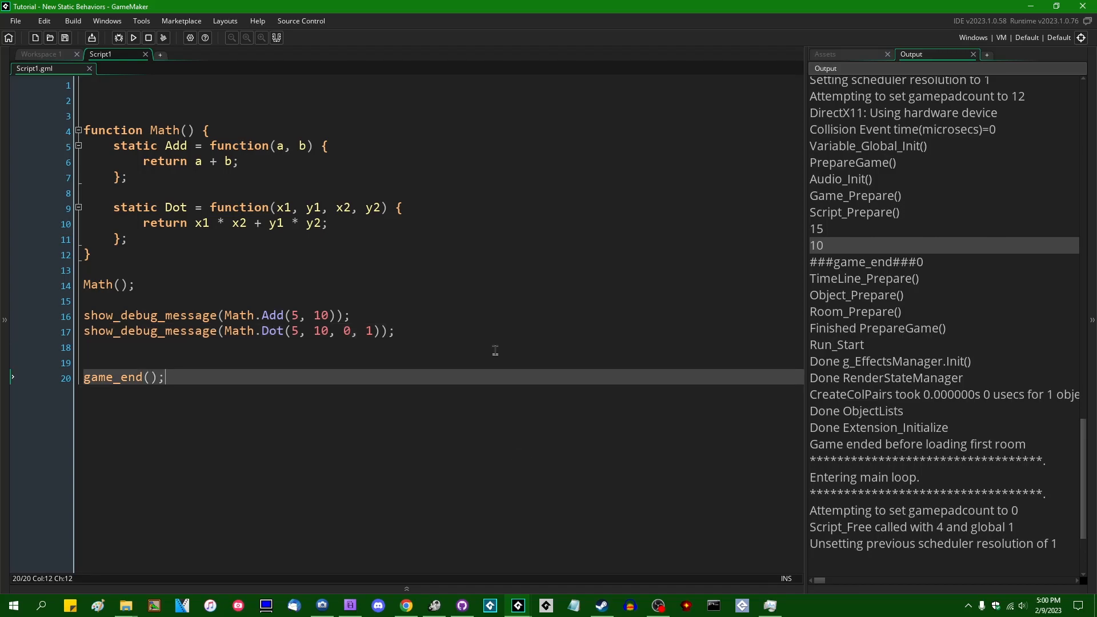
mouse_move(584, 473)
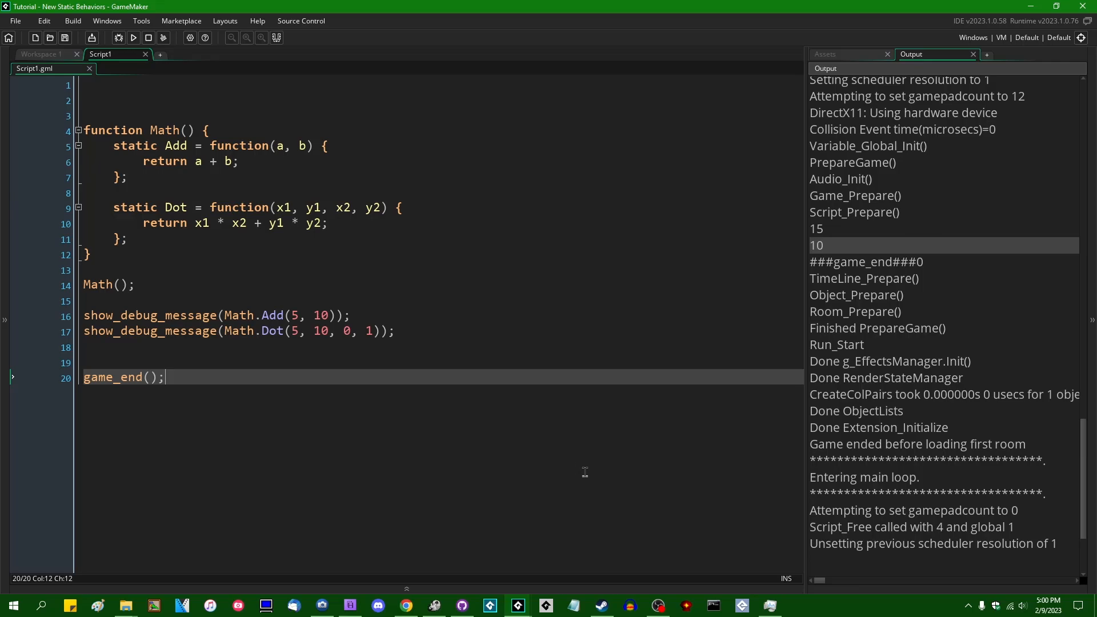
mouse_move(563, 430)
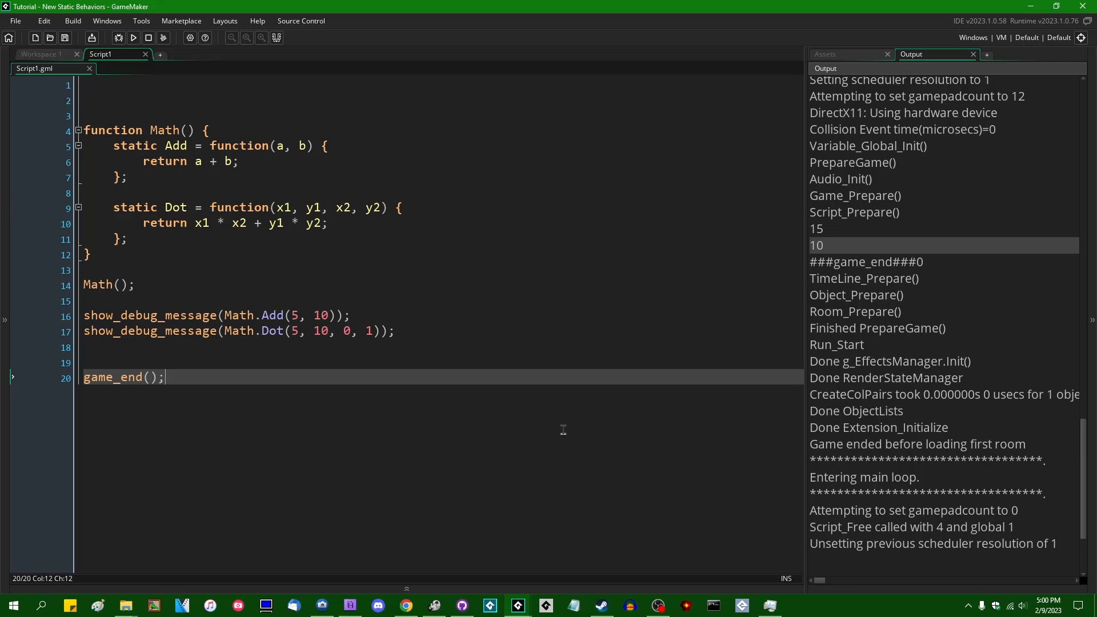
mouse_move(432, 441)
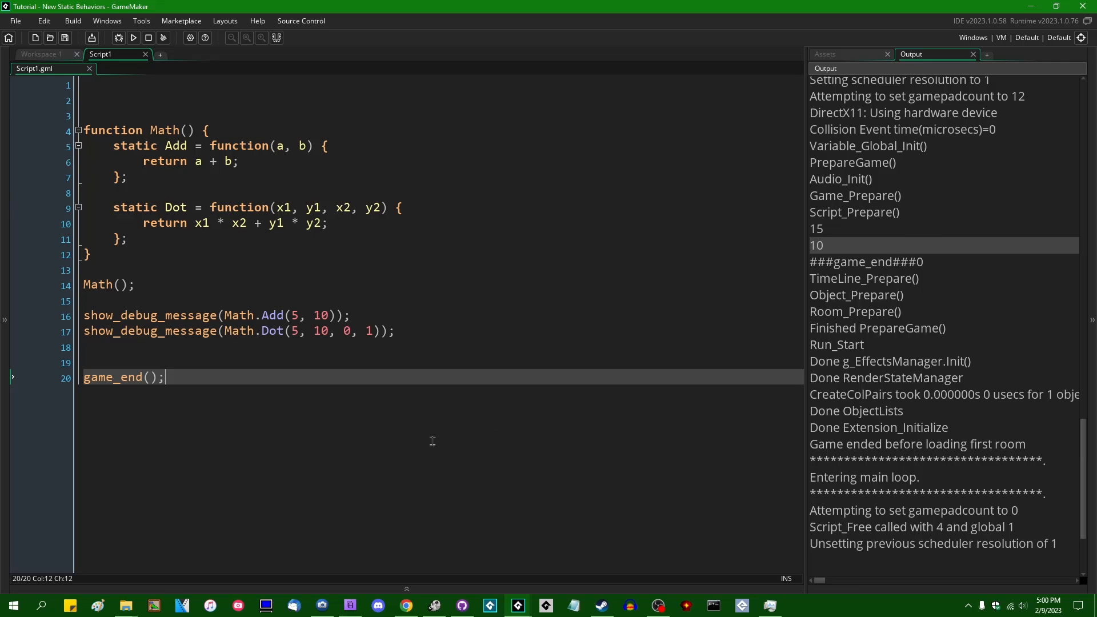
mouse_move(438, 419)
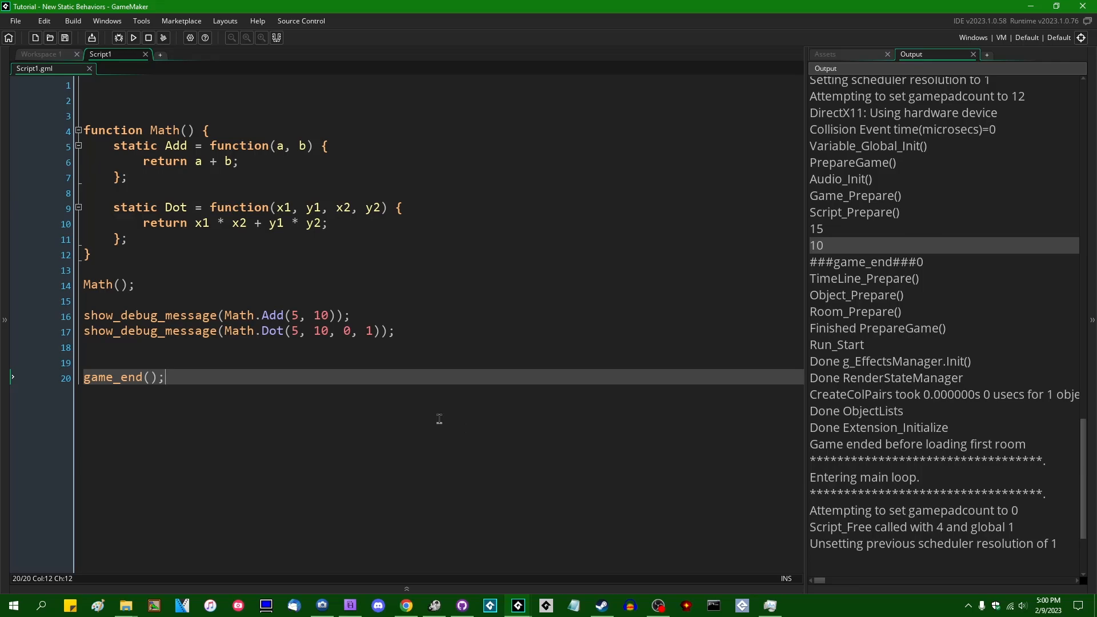
mouse_move(500, 432)
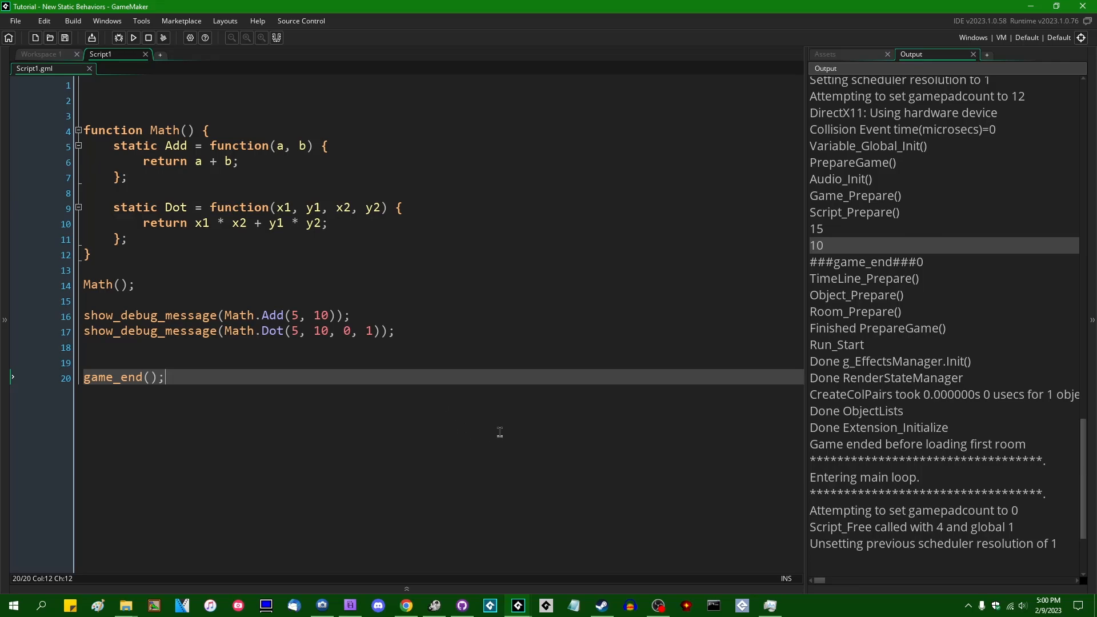
mouse_move(495, 433)
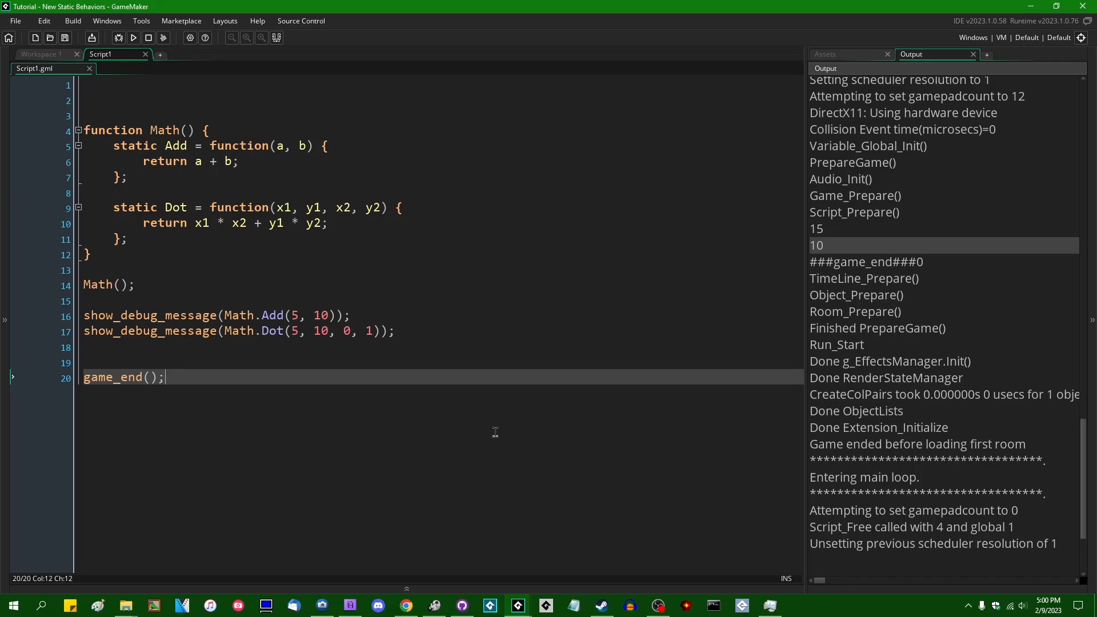